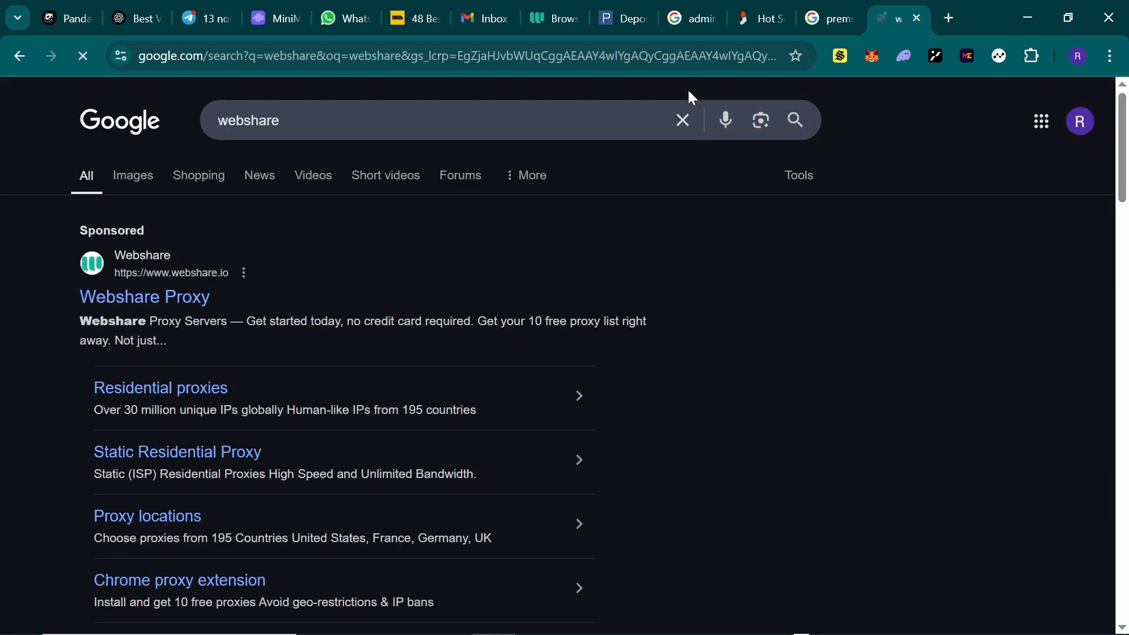
Scroll the Google results for webshare and follow the Register sitelink under webshare.io.
{"action": "scroll", "scroll_direction": "down", "scroll_amount": 3}
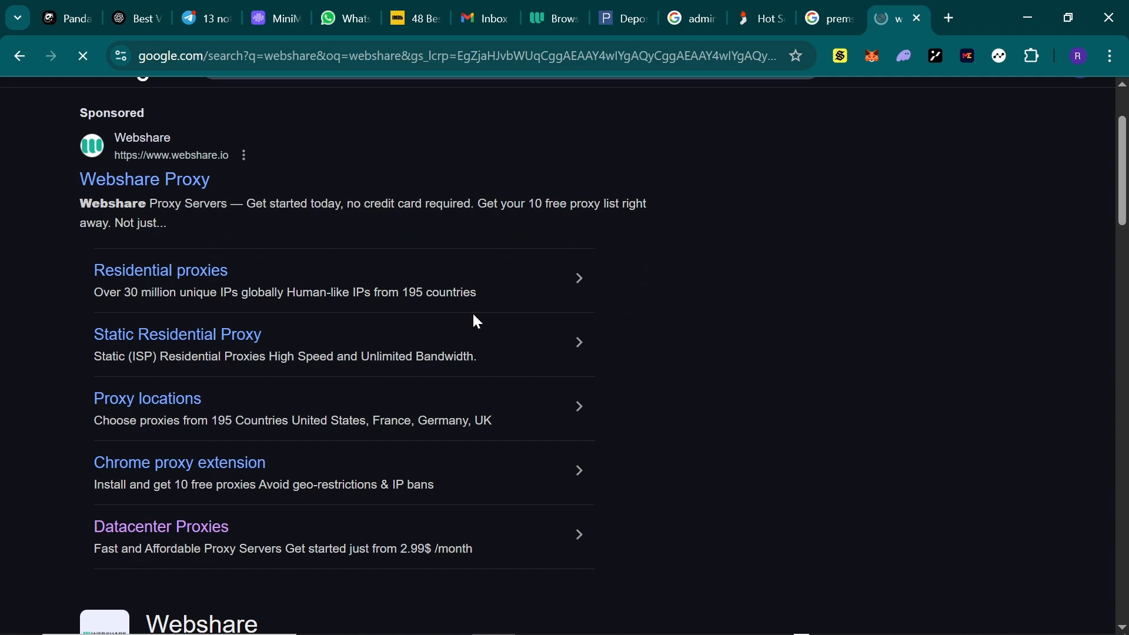
{"action": "scroll", "scroll_direction": "down", "scroll_amount": 3}
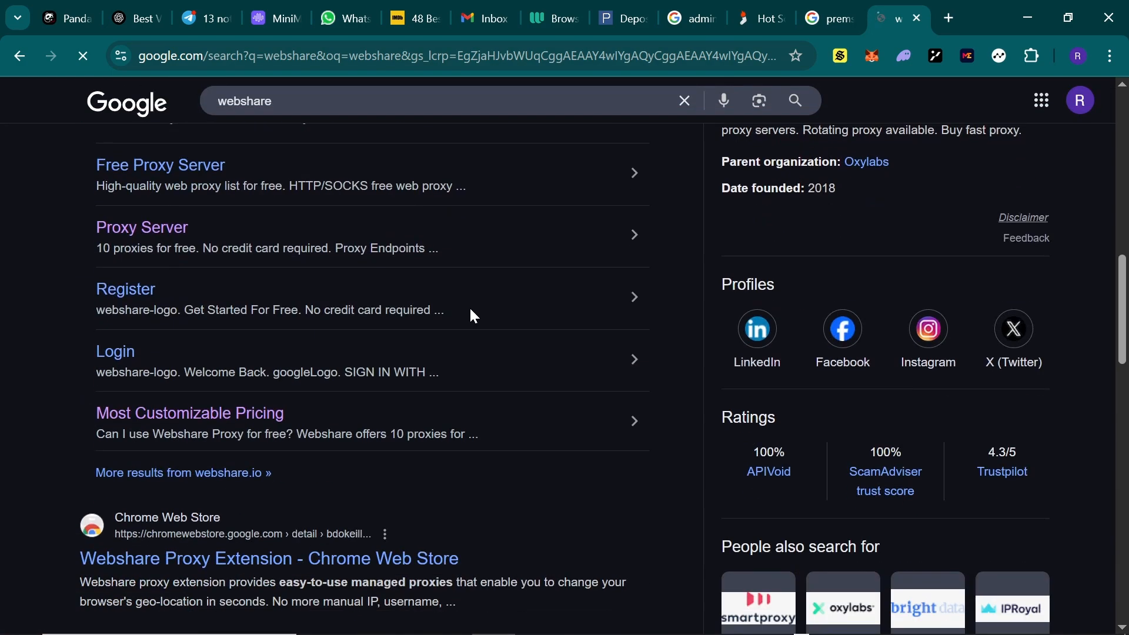
{"action": "left_click", "coordinate": [126, 289]}
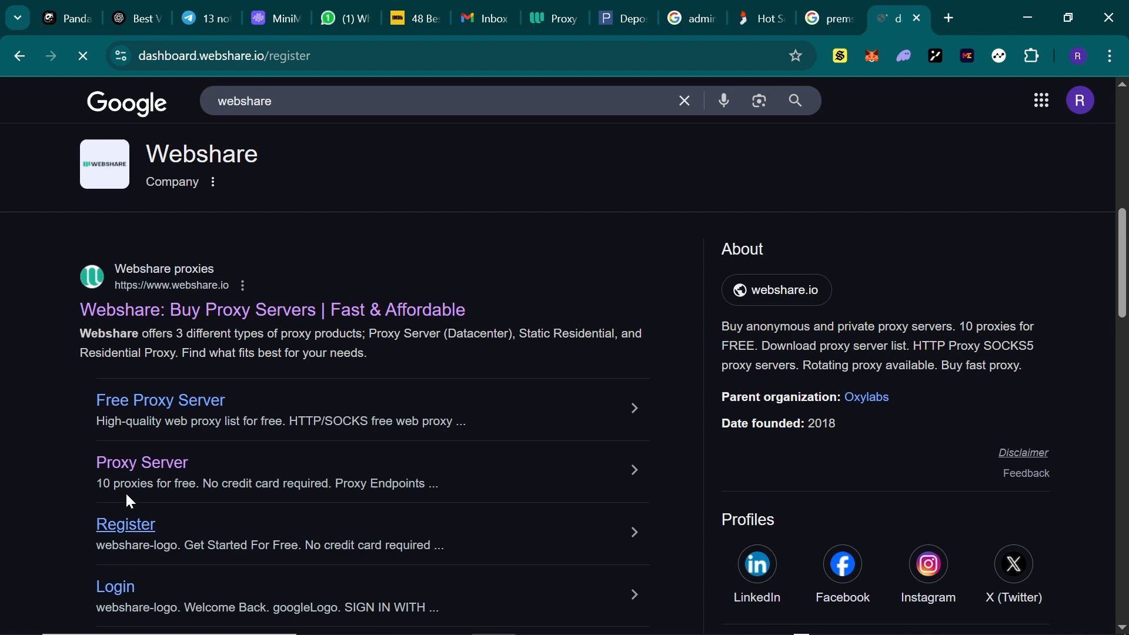
Finish signing in so the Dashboard loads with the free Proxy Plan of 10 proxies from 5 countries.
{"action": "left_click", "coordinate": [125, 524]}
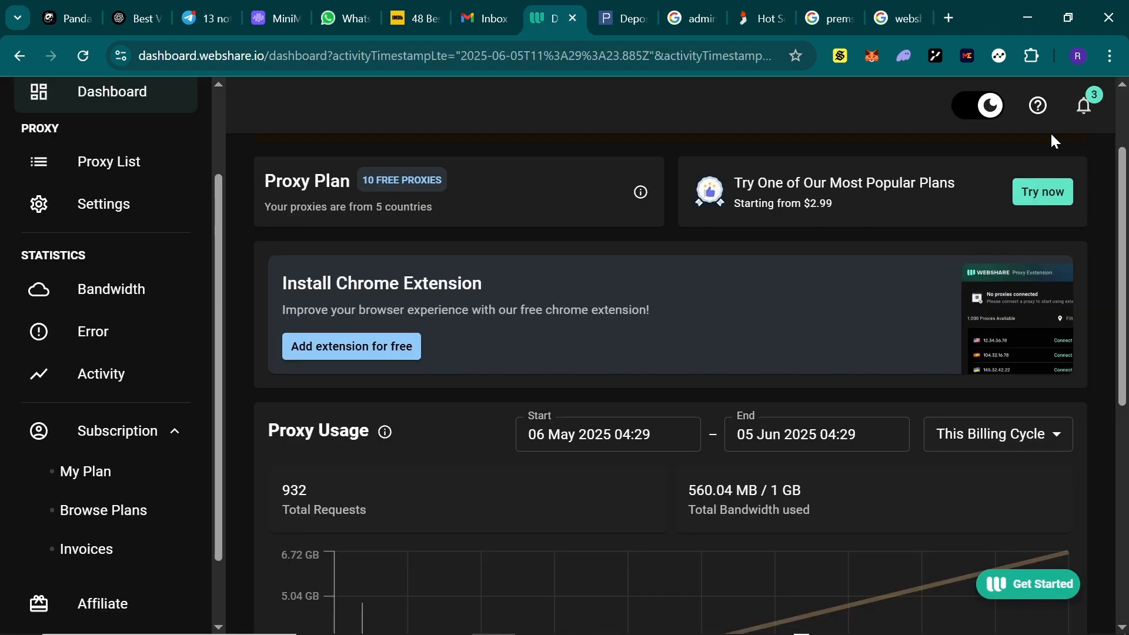
{"action": "mouse_move", "coordinate": [238, 207]}
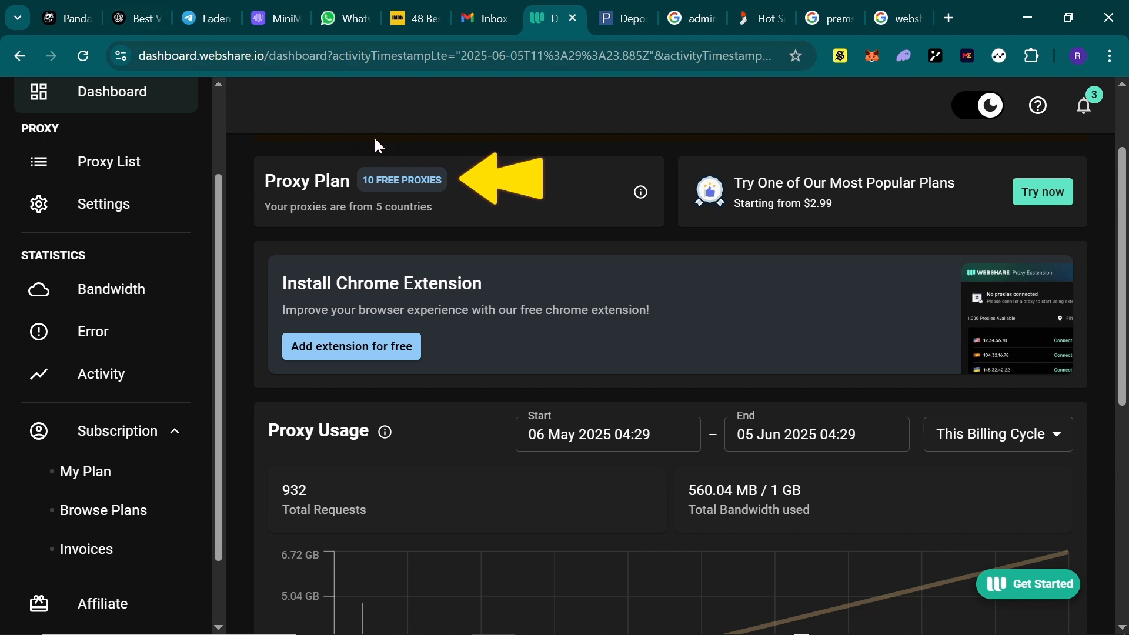
{"action": "mouse_move", "coordinate": [291, 229]}
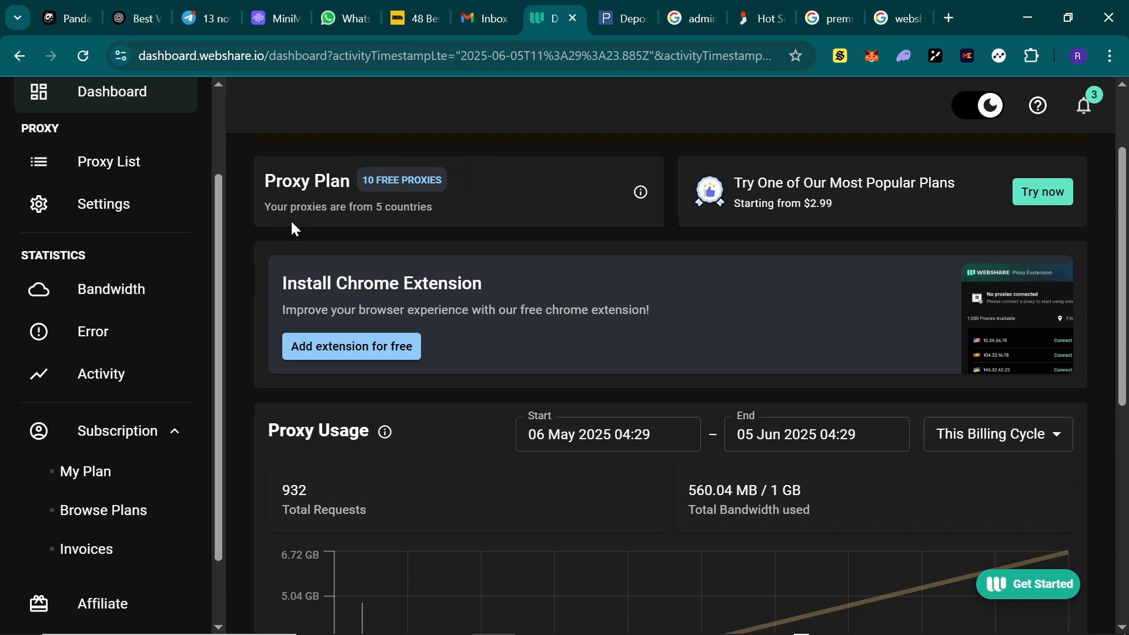
{"action": "mouse_move", "coordinate": [483, 198]}
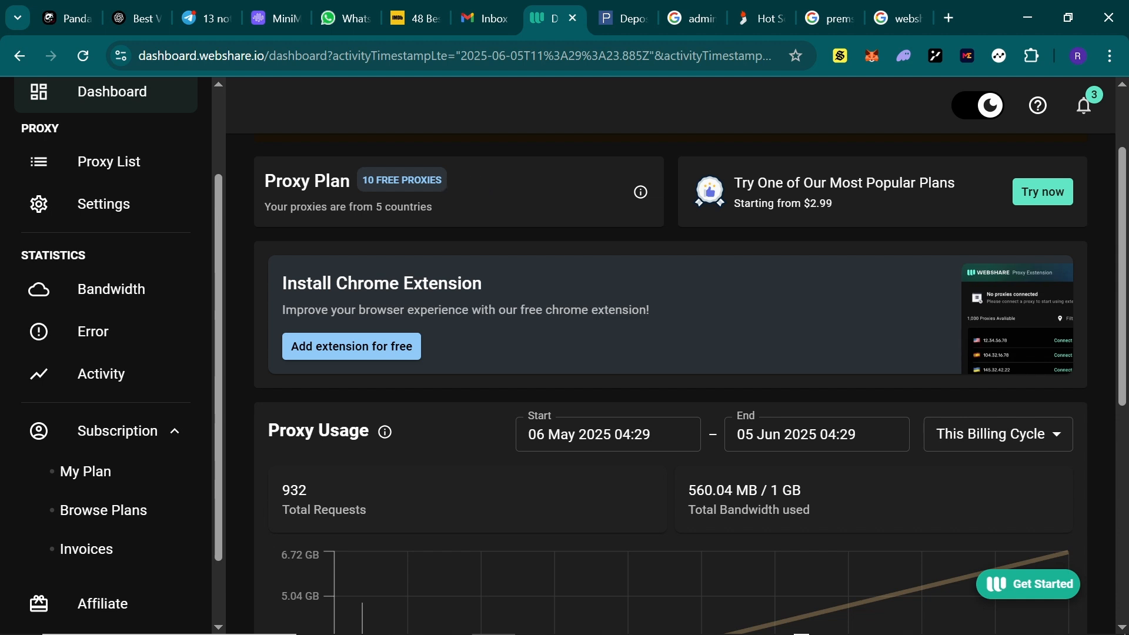
{"action": "mouse_move", "coordinate": [133, 230]}
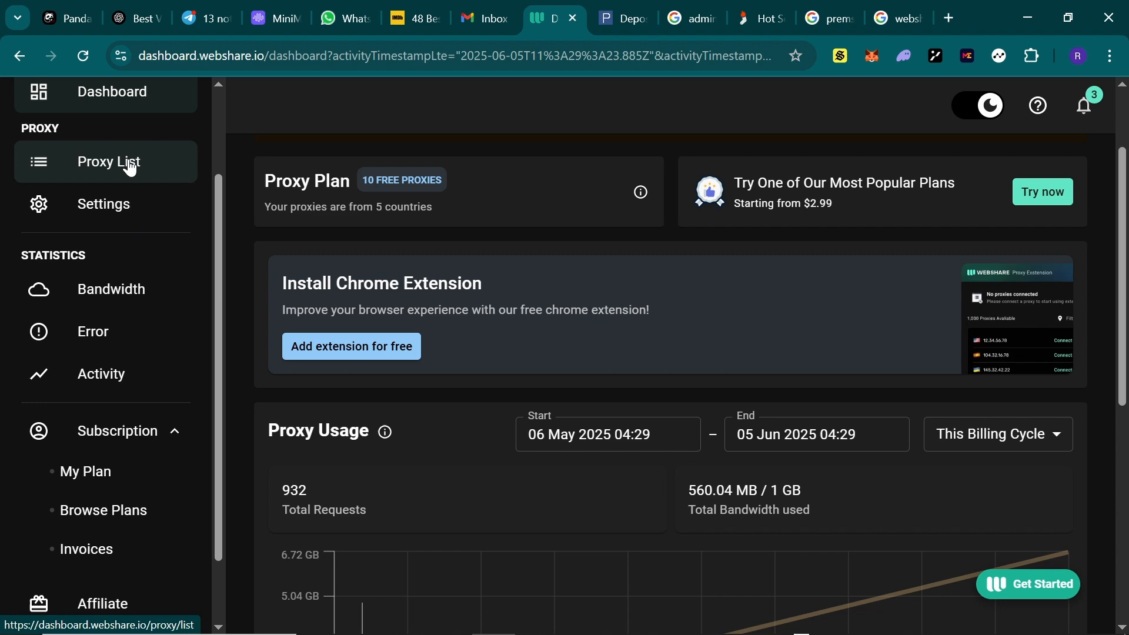
Show the Proxy List and review the ten working proxies' Status, Country and City columns.
{"action": "left_click", "coordinate": [108, 162]}
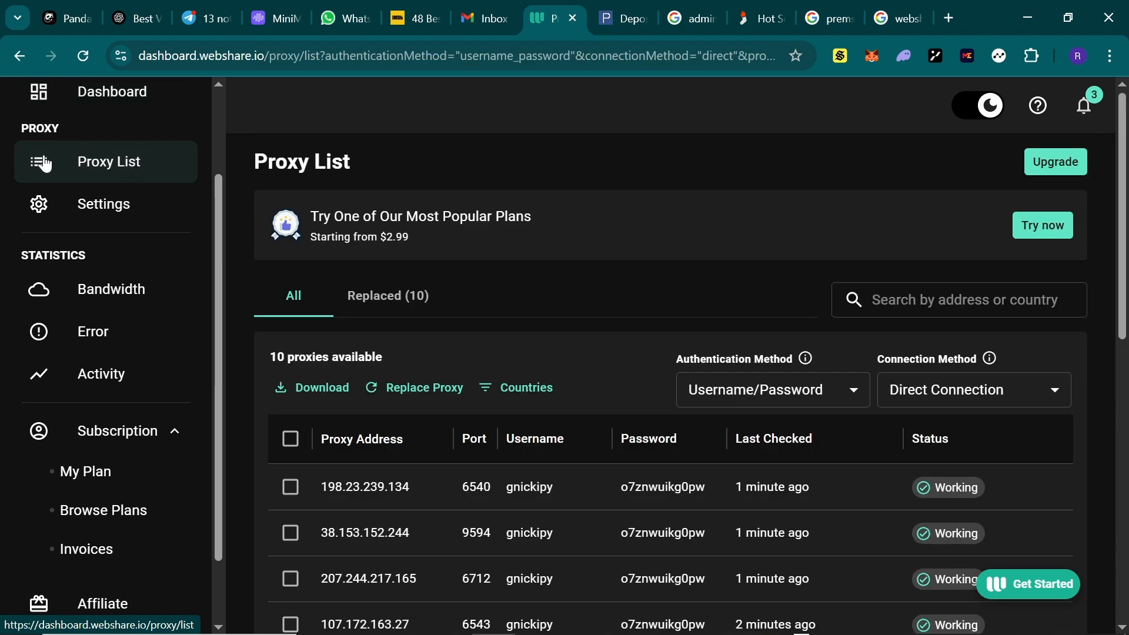
{"action": "mouse_move", "coordinate": [415, 298]}
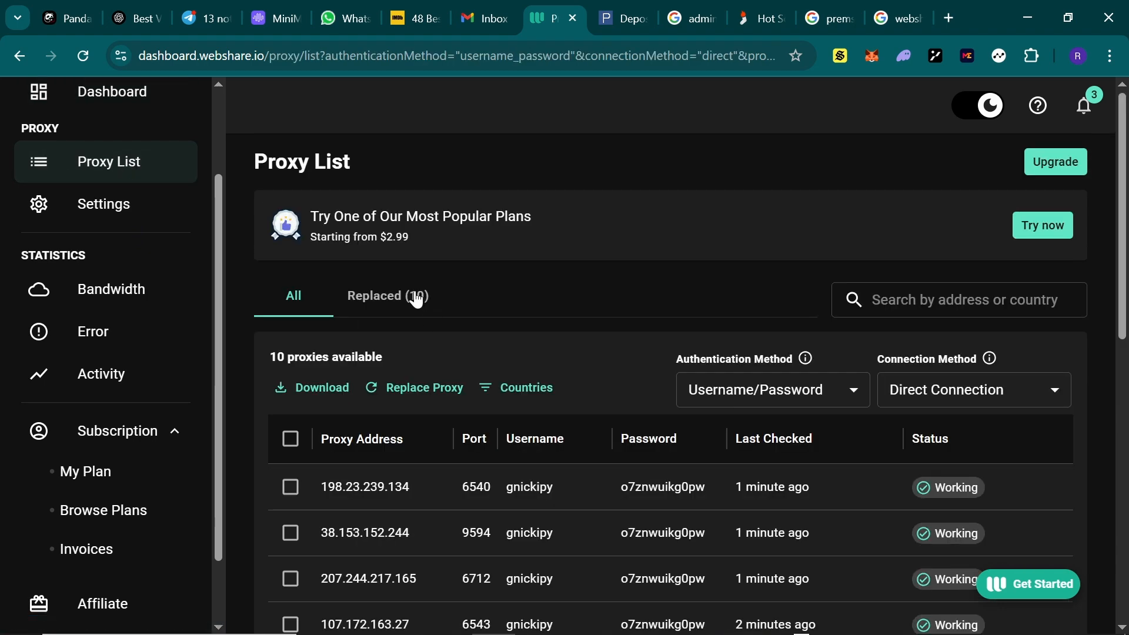
{"action": "scroll", "scroll_direction": "down", "scroll_amount": 3}
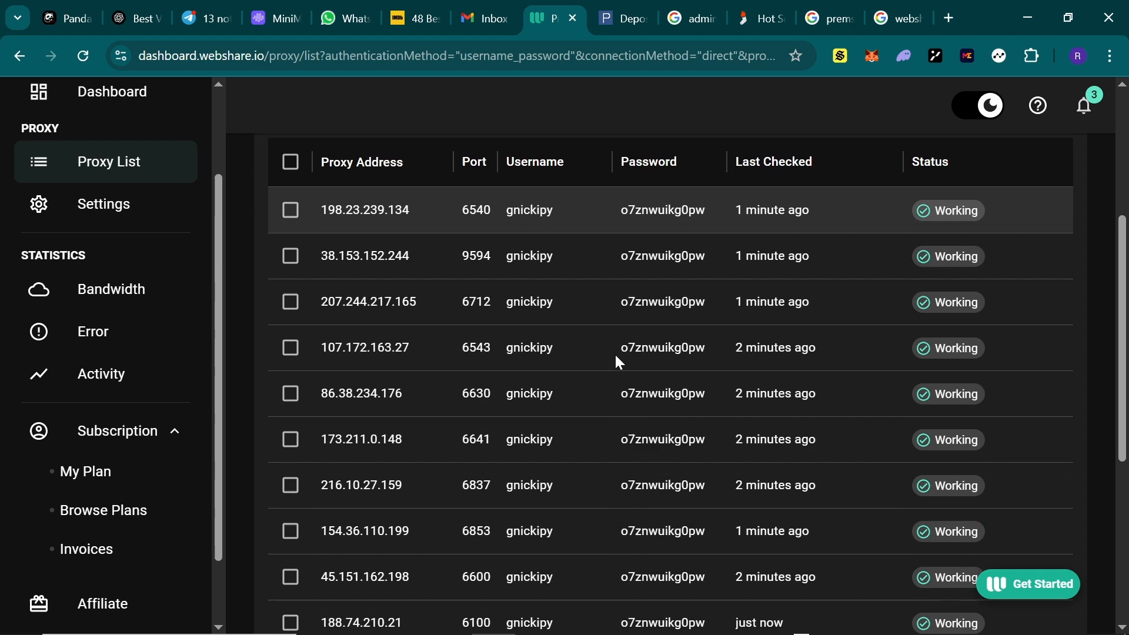
{"action": "scroll", "scroll_direction": "down", "scroll_amount": 3}
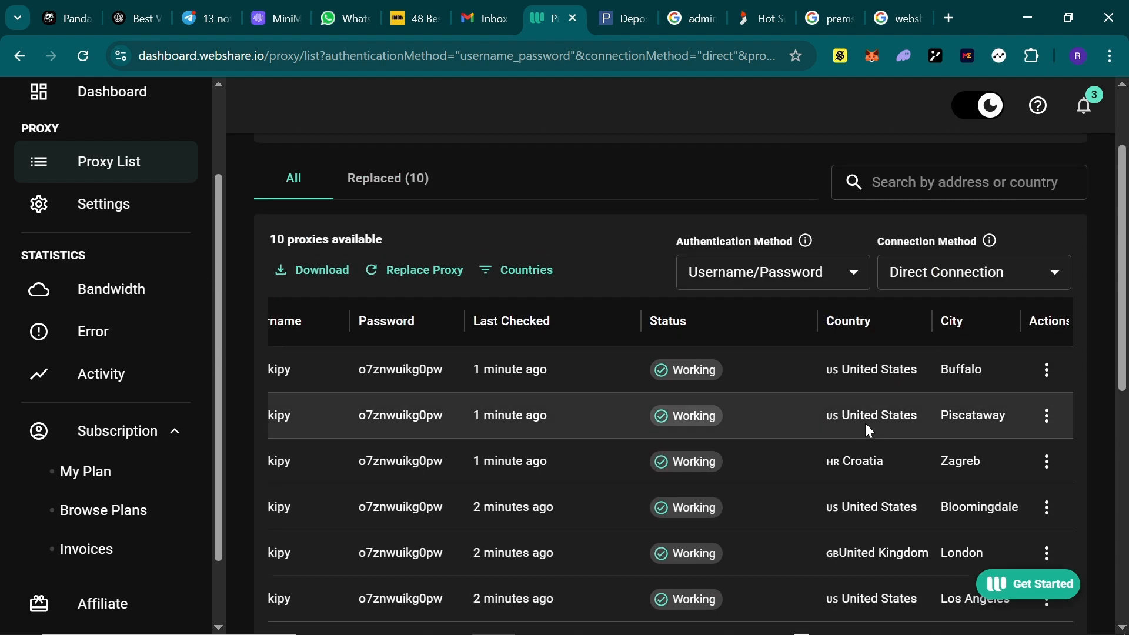
{"action": "scroll", "scroll_direction": "down", "scroll_amount": 3}
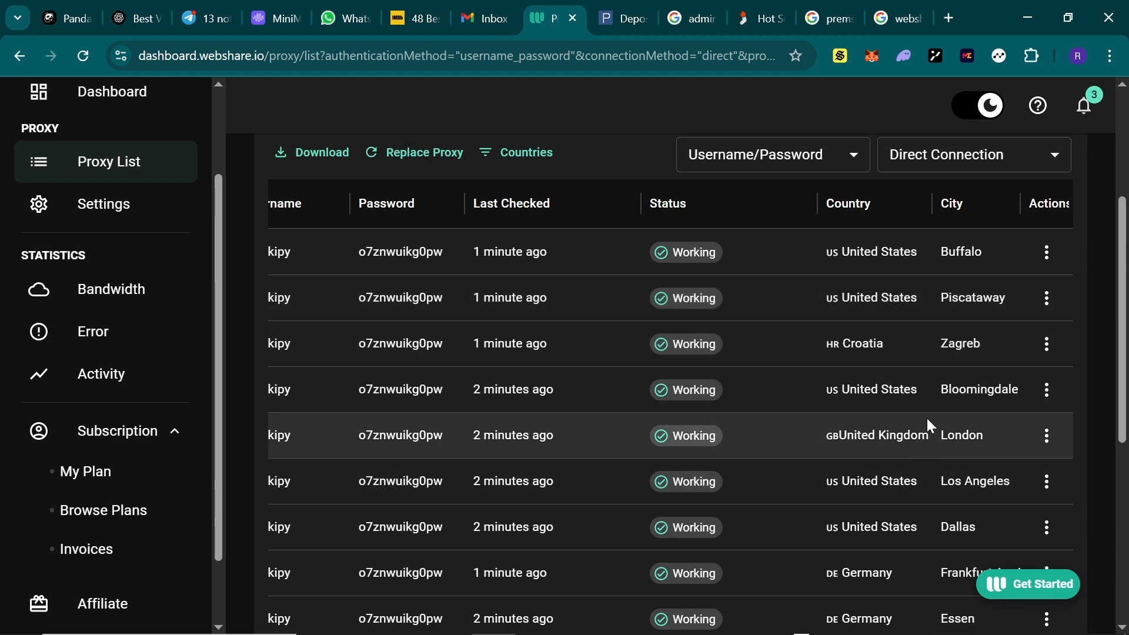
{"action": "mouse_move", "coordinate": [886, 540]}
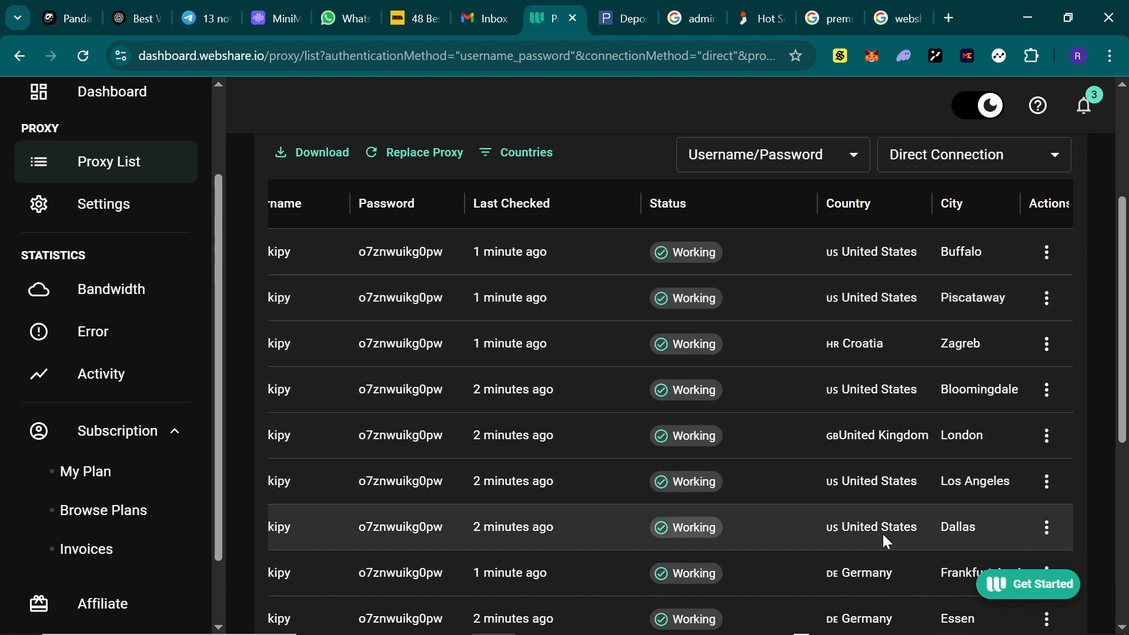
{"action": "scroll", "scroll_direction": "down", "scroll_amount": 3}
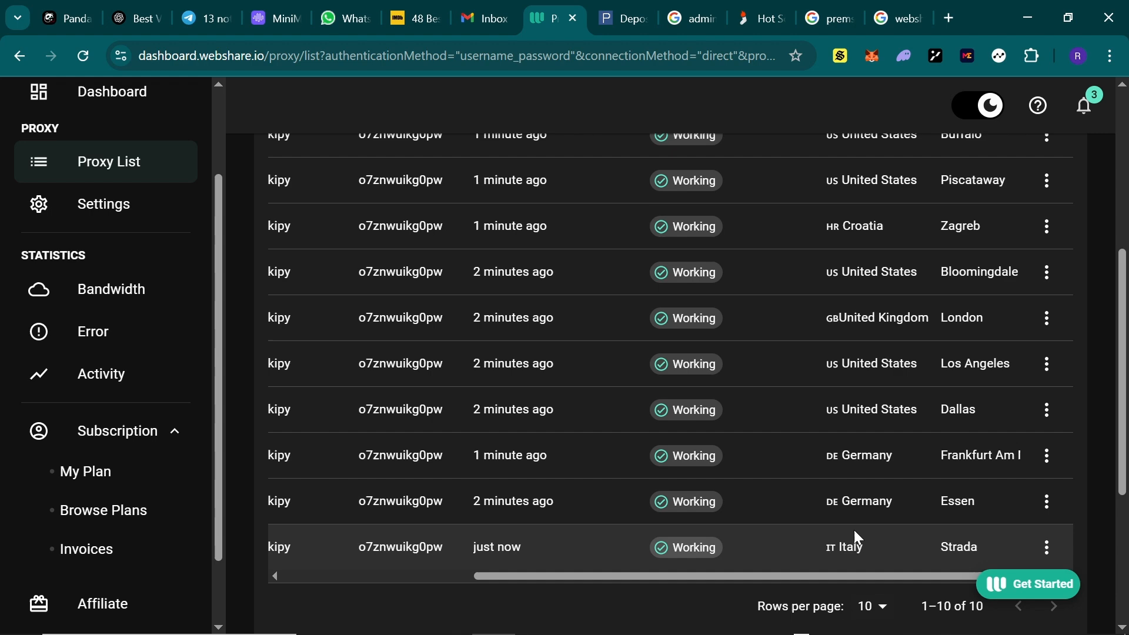
Browse the paid plans and configure Static Residential with 100 proxies and 250 GB/month bandwidth.
{"action": "left_click", "coordinate": [105, 509]}
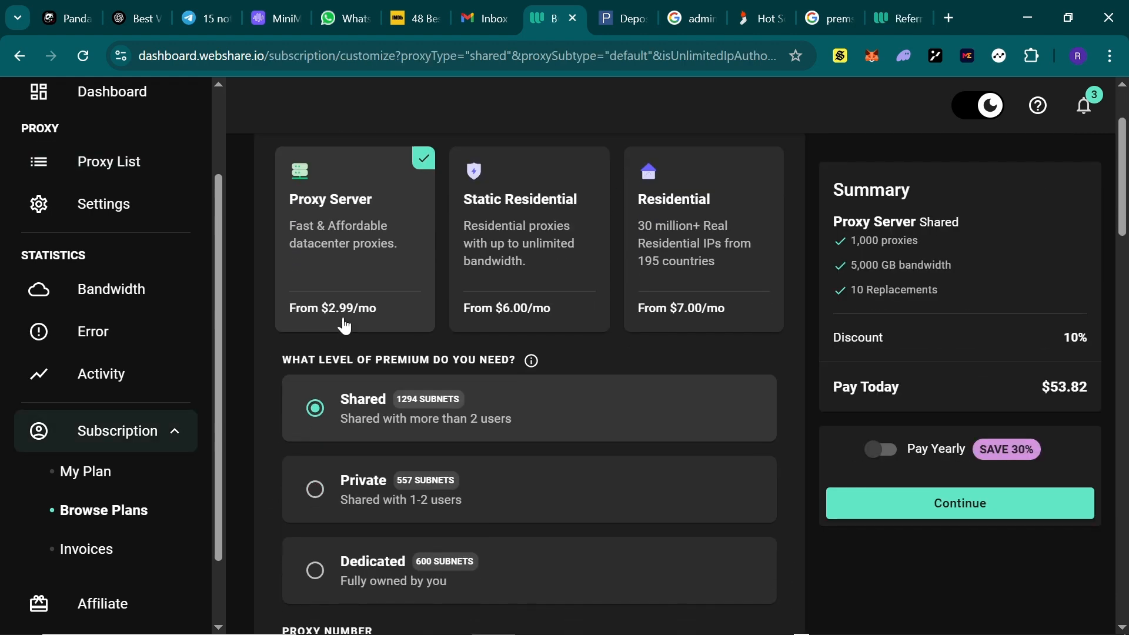
{"action": "mouse_move", "coordinate": [330, 272]}
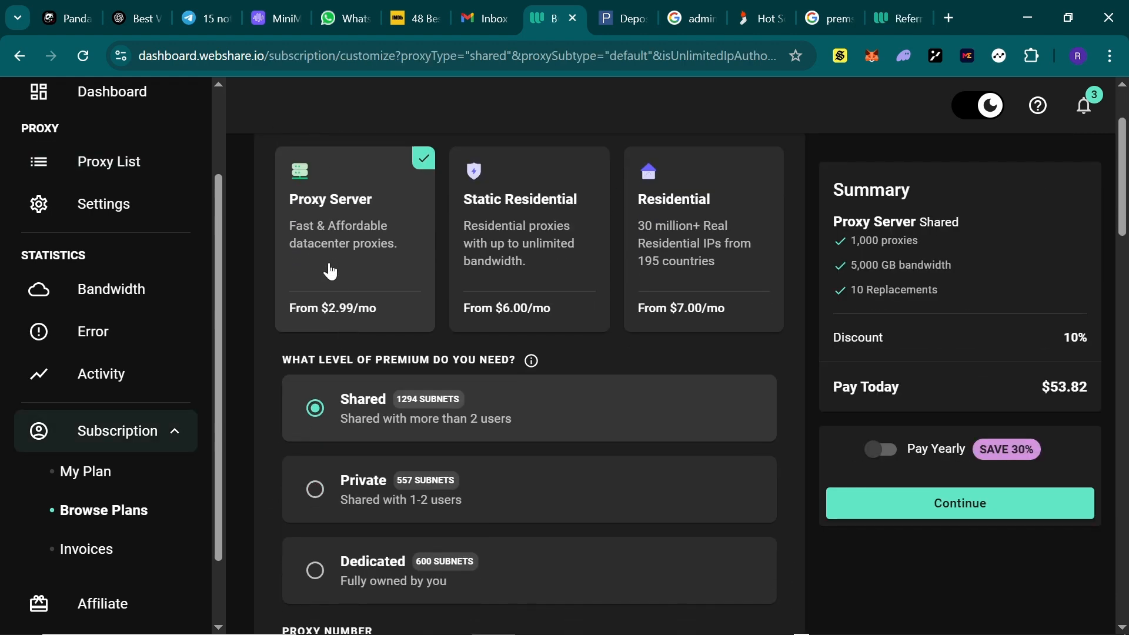
{"action": "mouse_move", "coordinate": [458, 275]}
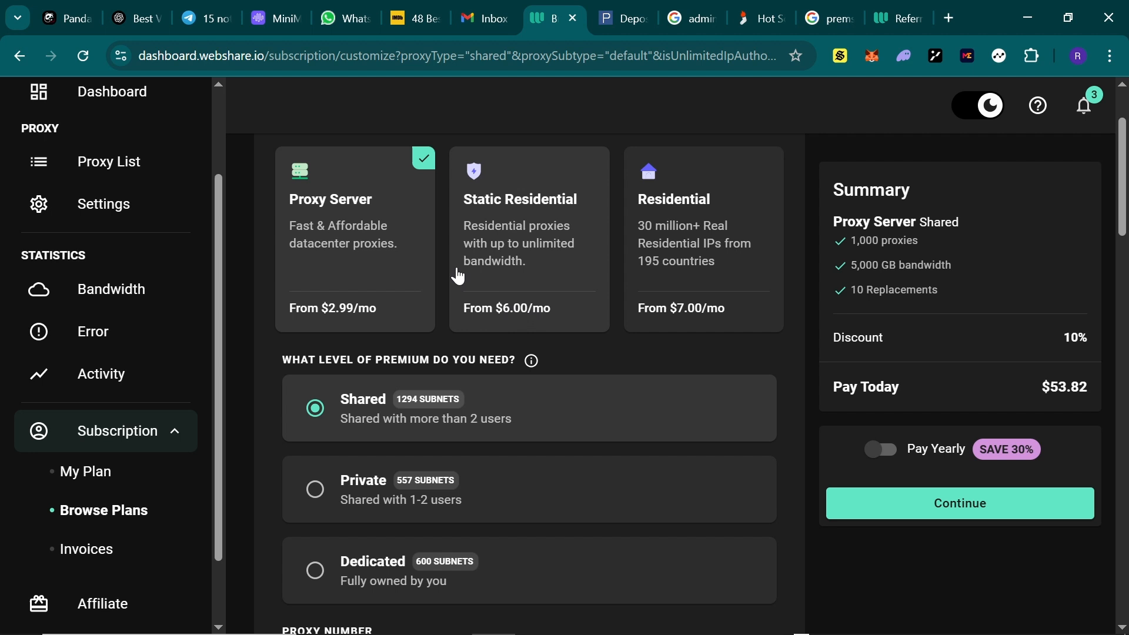
{"action": "mouse_move", "coordinate": [434, 214]}
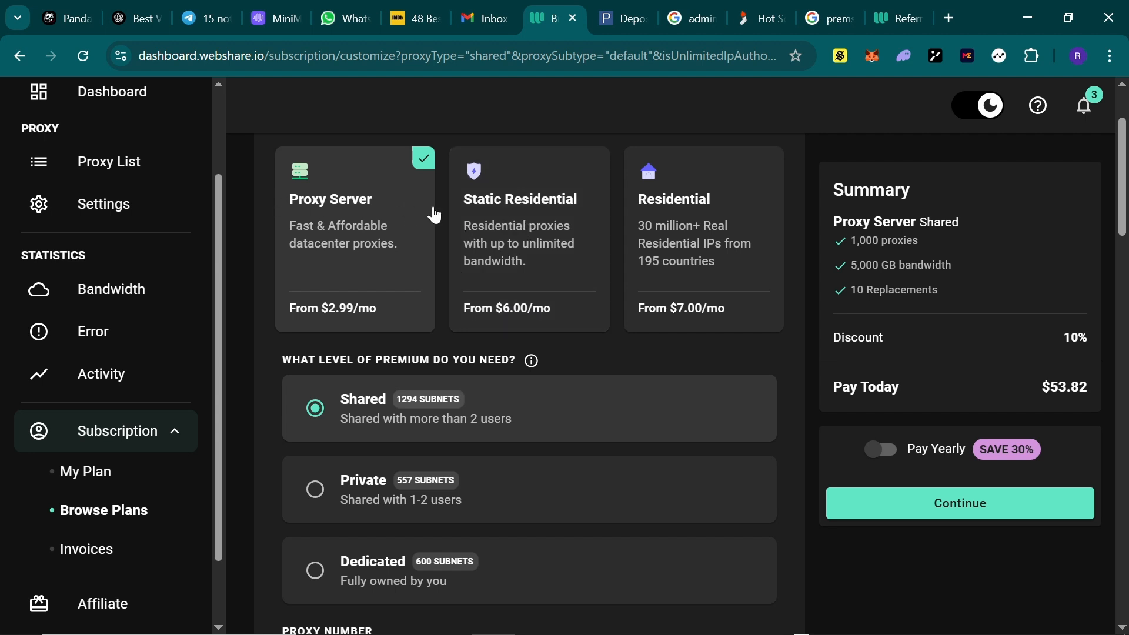
{"action": "mouse_move", "coordinate": [1052, 509]}
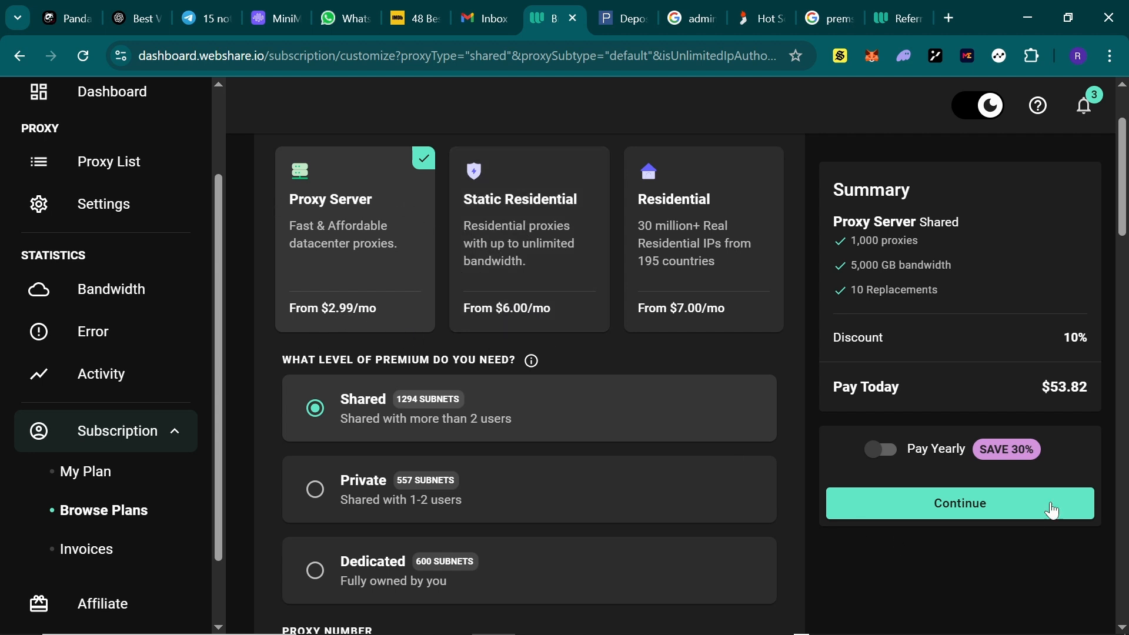
{"action": "mouse_move", "coordinate": [481, 422]}
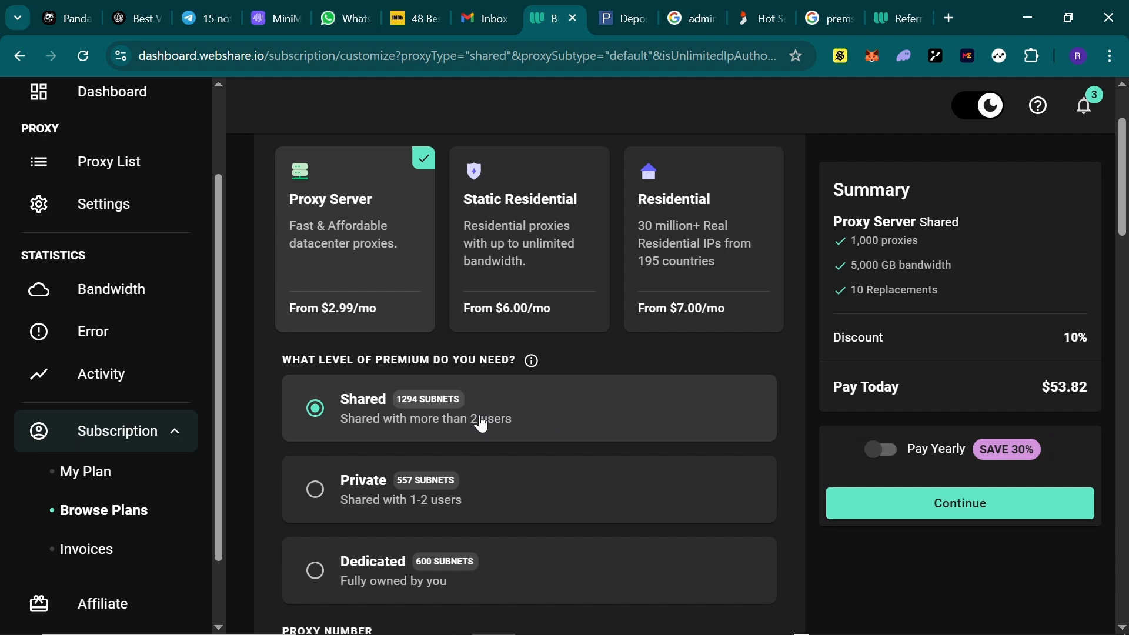
{"action": "mouse_move", "coordinate": [441, 414]}
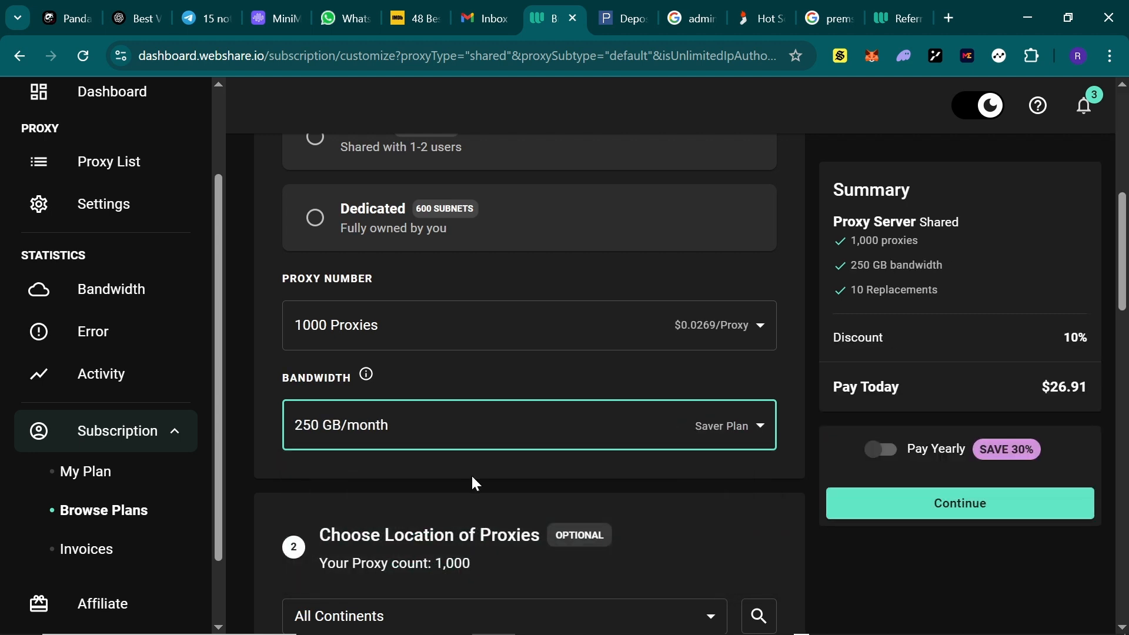
{"action": "mouse_move", "coordinate": [415, 332]}
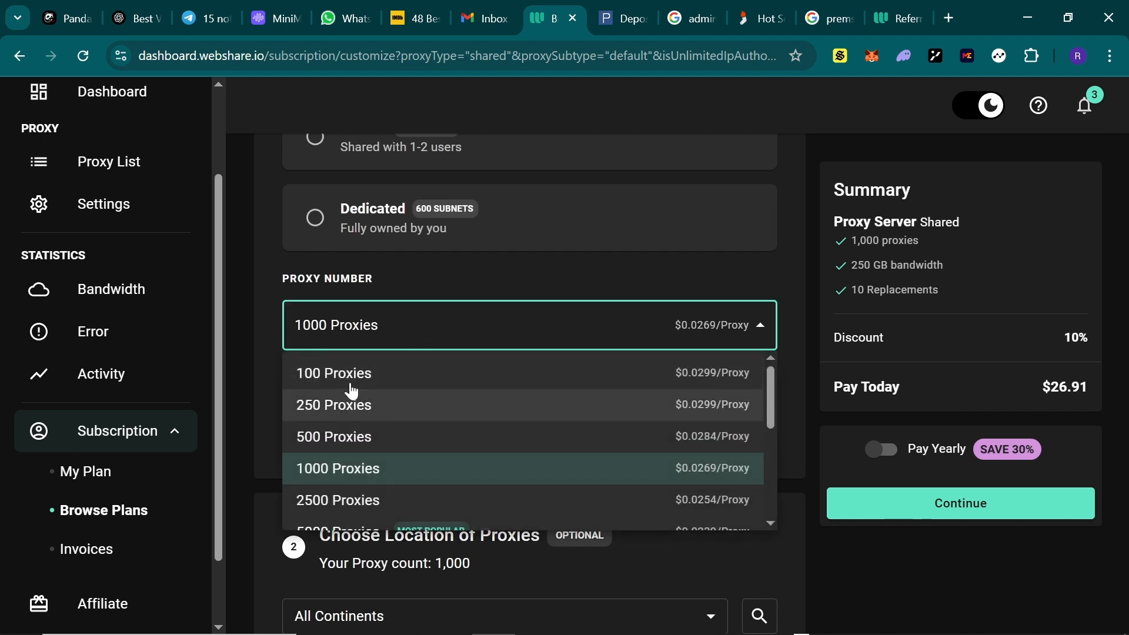
{"action": "left_click", "coordinate": [333, 373]}
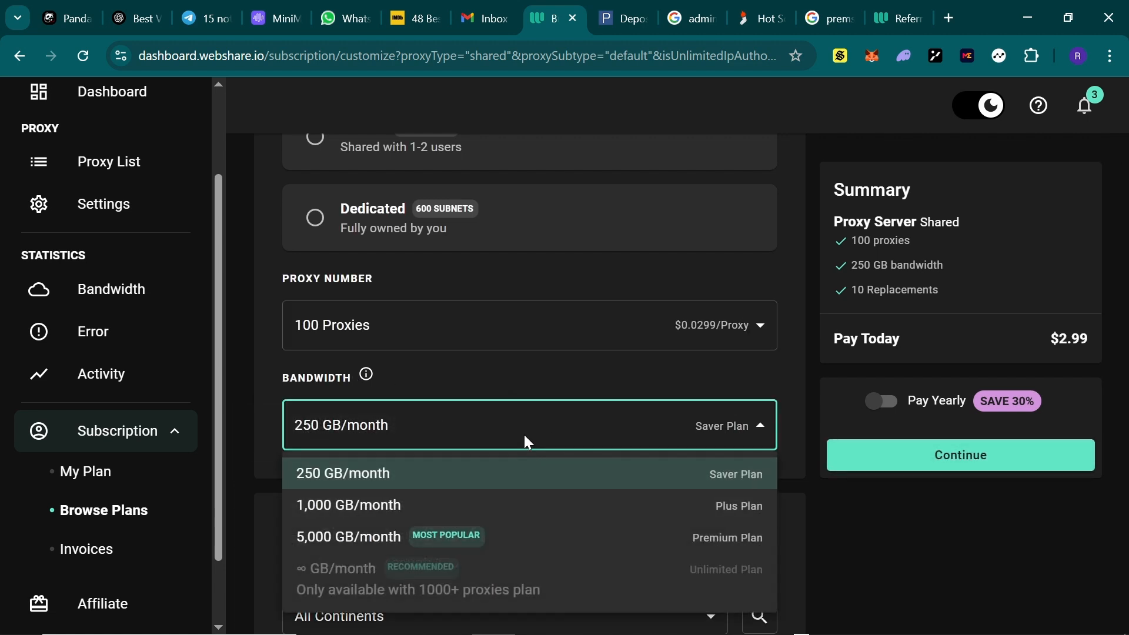
{"action": "left_click", "coordinate": [342, 473]}
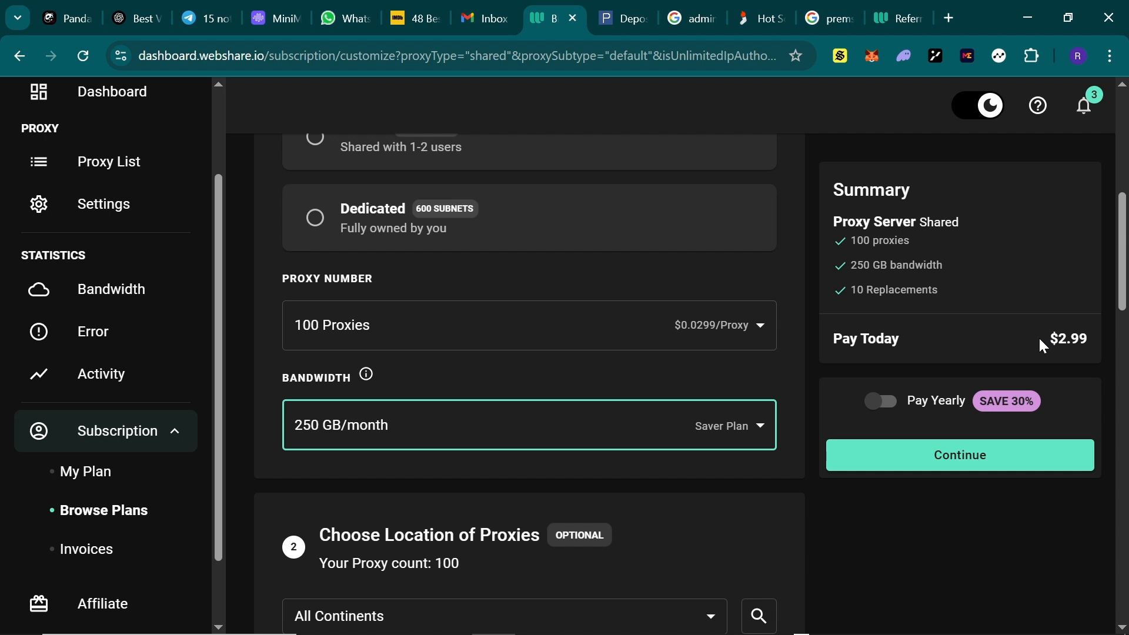
{"action": "left_click", "coordinate": [530, 244]}
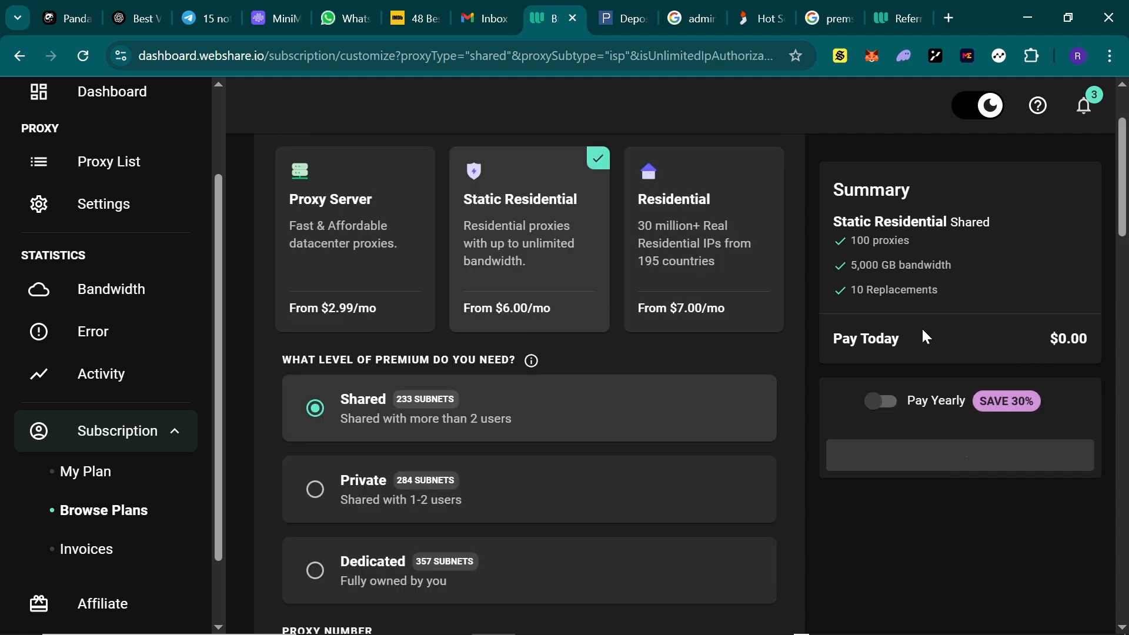
Choose the Residential plan at 1 GB/month with $7.00 due today, then return to the proxy list.
{"action": "scroll", "scroll_direction": "down", "scroll_amount": 3}
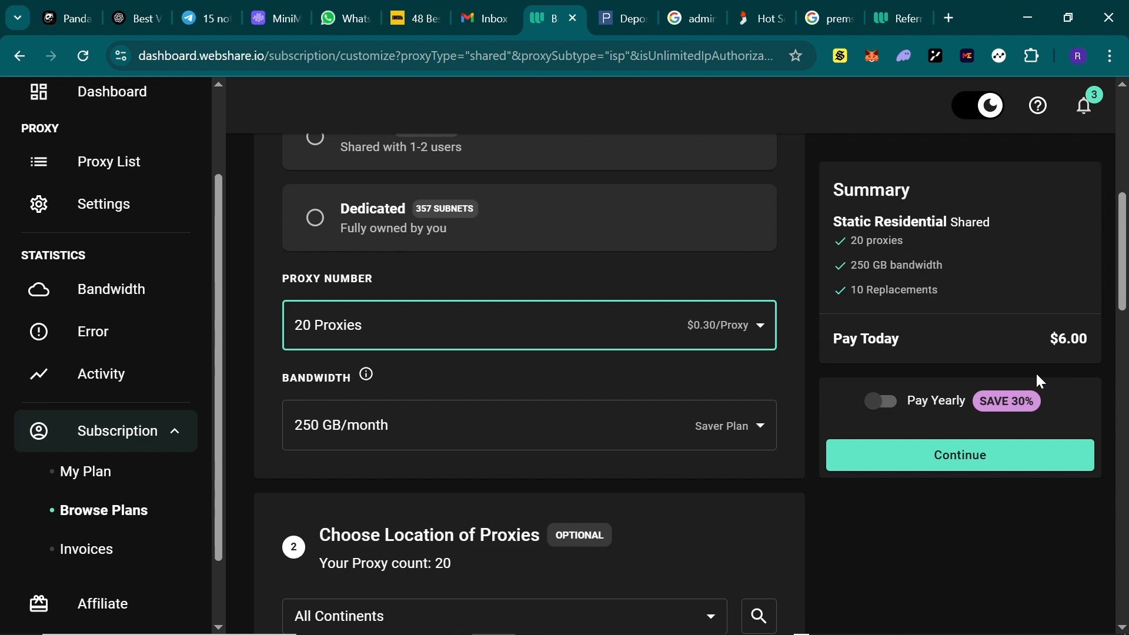
{"action": "scroll", "scroll_direction": "down", "scroll_amount": 3}
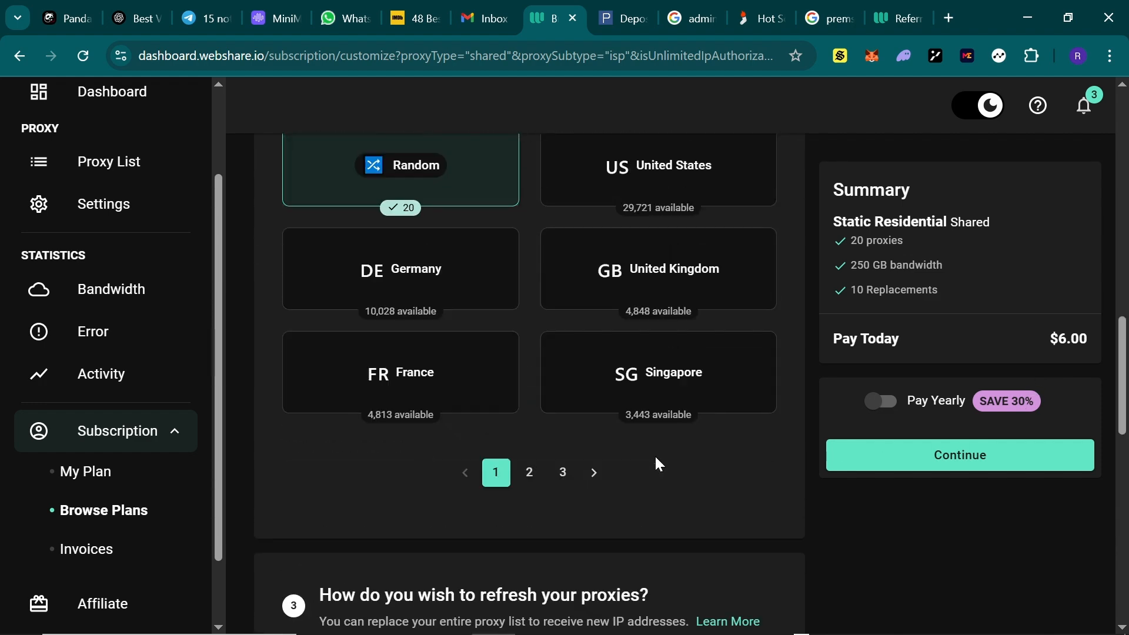
{"action": "scroll", "scroll_direction": "down", "scroll_amount": 3}
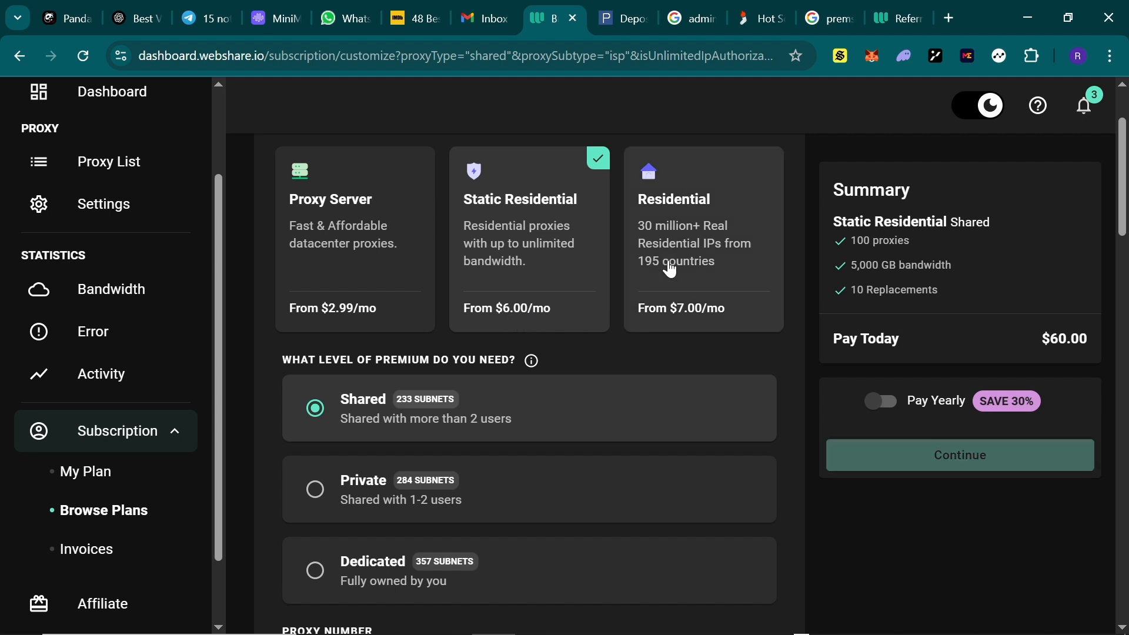
{"action": "left_click", "coordinate": [702, 237]}
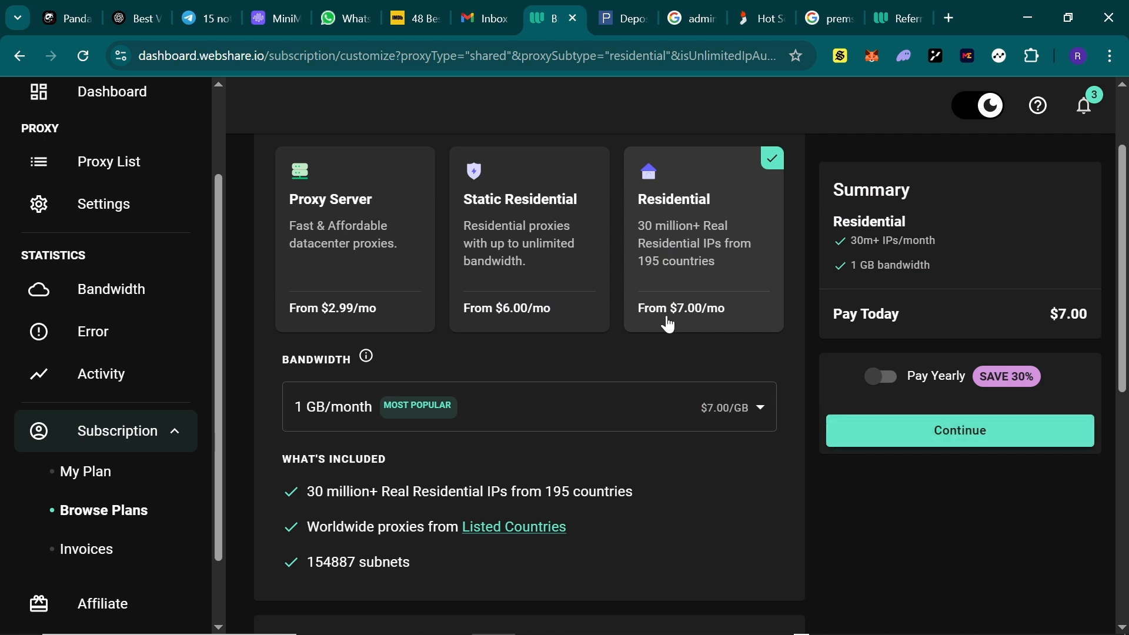
{"action": "mouse_move", "coordinate": [506, 285]}
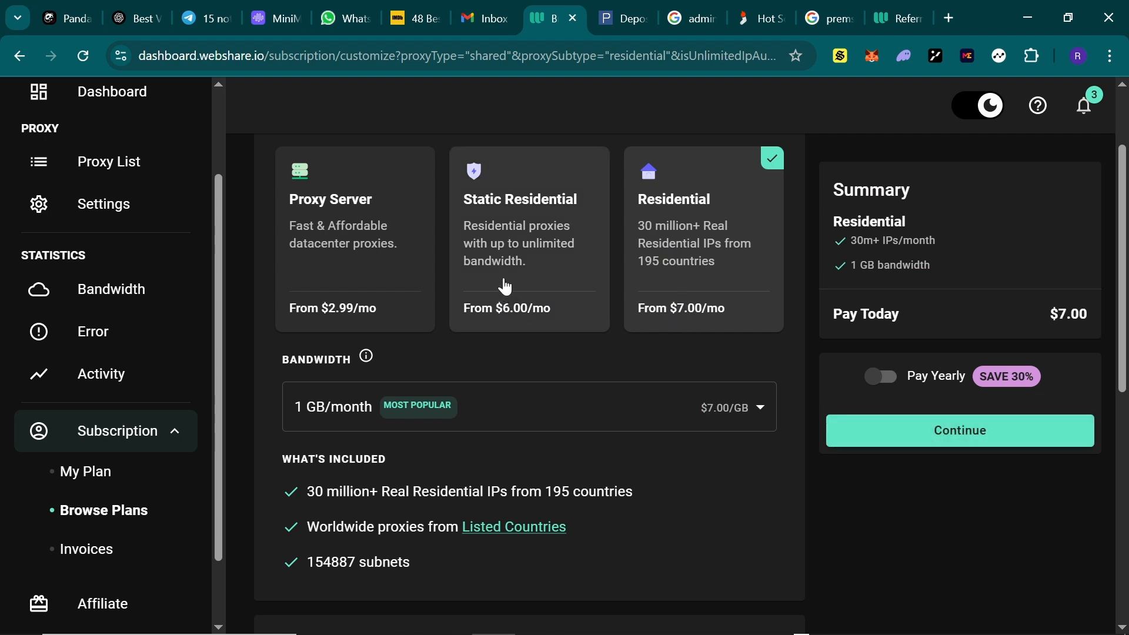
{"action": "mouse_move", "coordinate": [505, 275]}
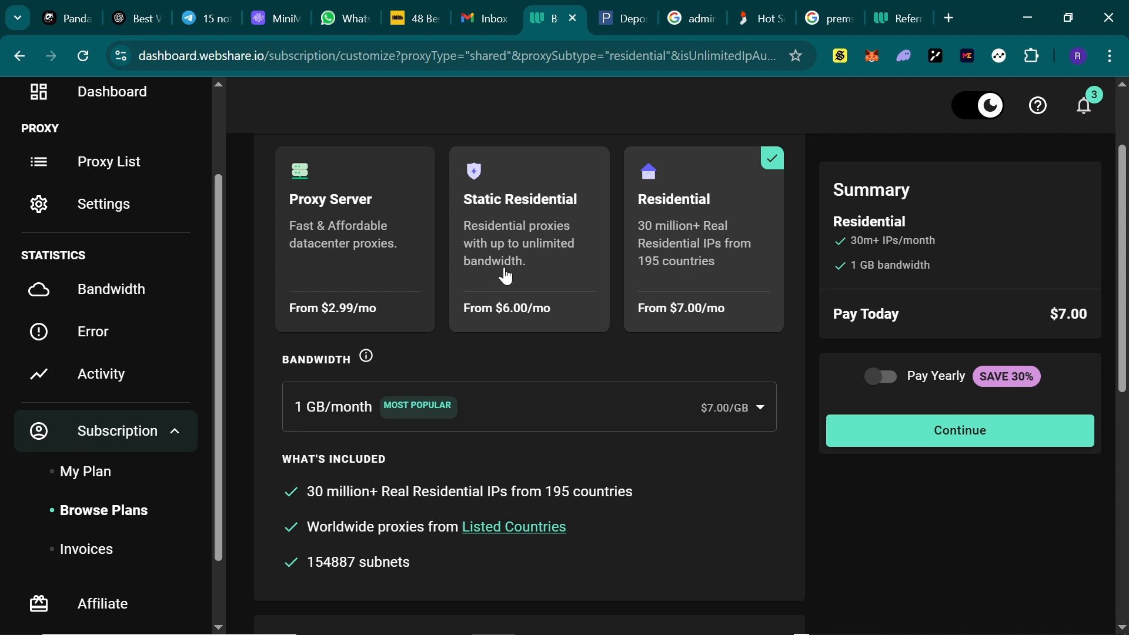
{"action": "left_click", "coordinate": [109, 162]}
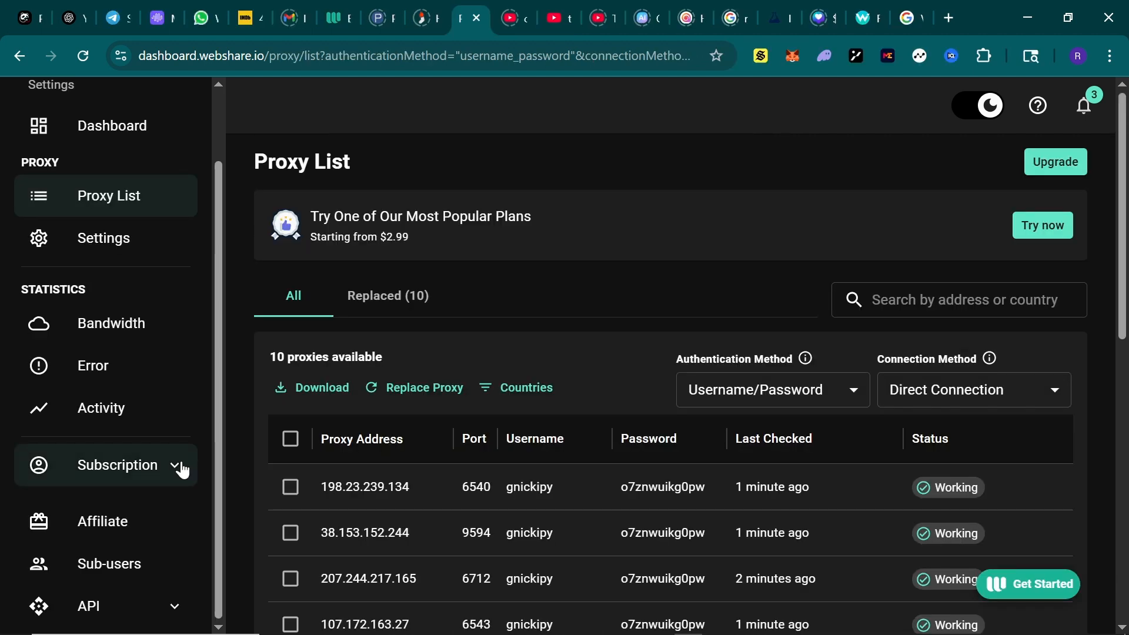
Under Subscription, view My Plan showing the free proxy plan with Add Payment Method.
{"action": "left_click", "coordinate": [118, 464]}
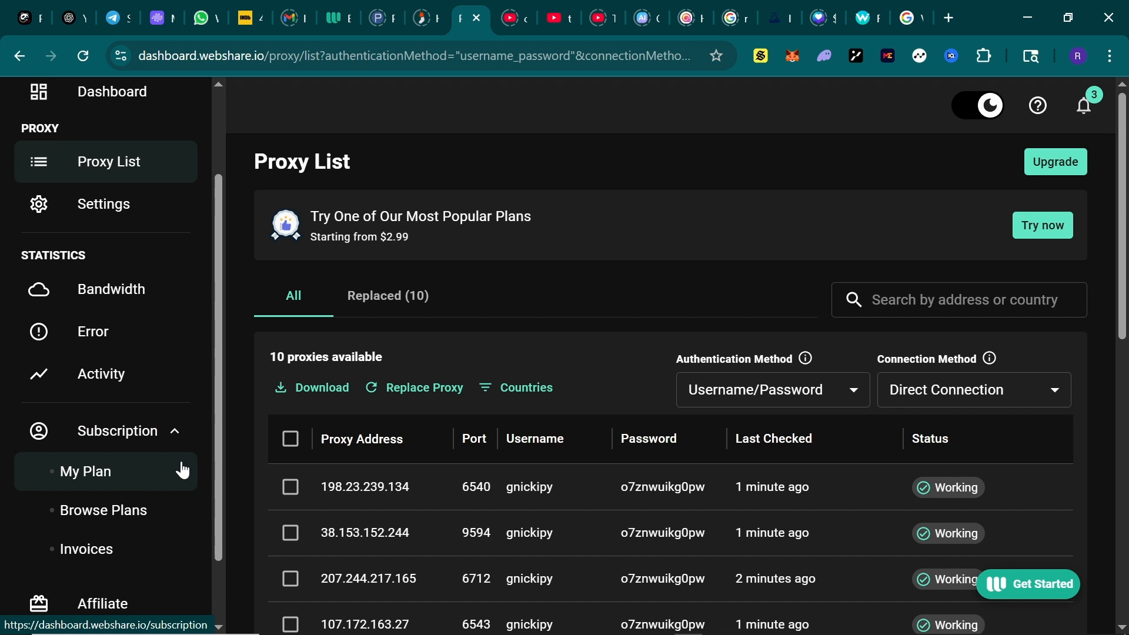
{"action": "left_click", "coordinate": [84, 472]}
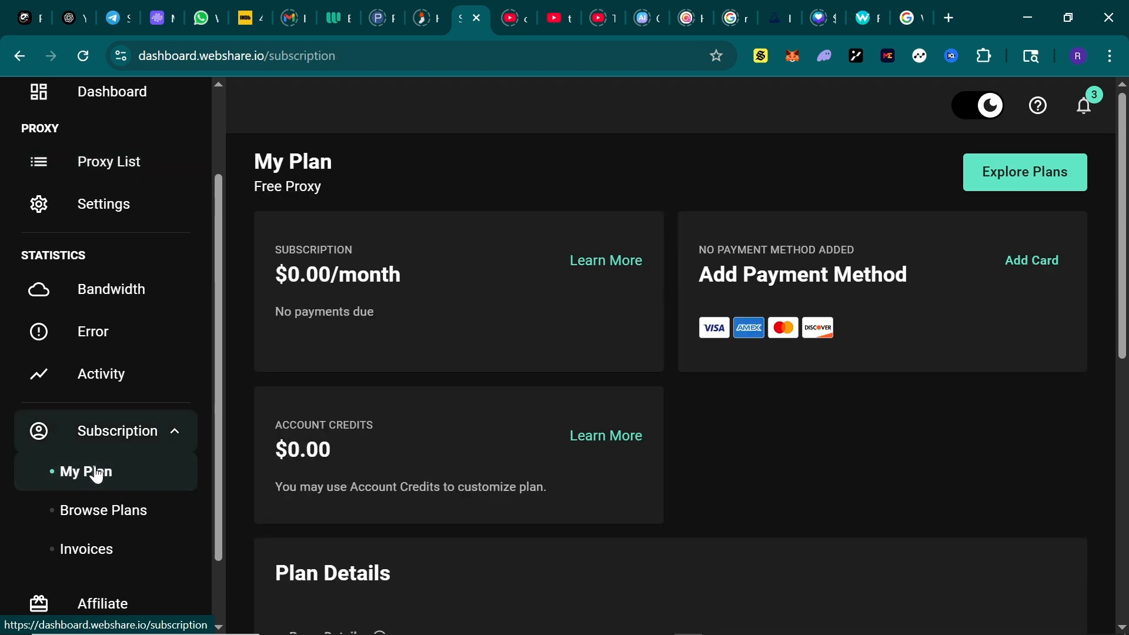
{"action": "mouse_move", "coordinate": [481, 307]}
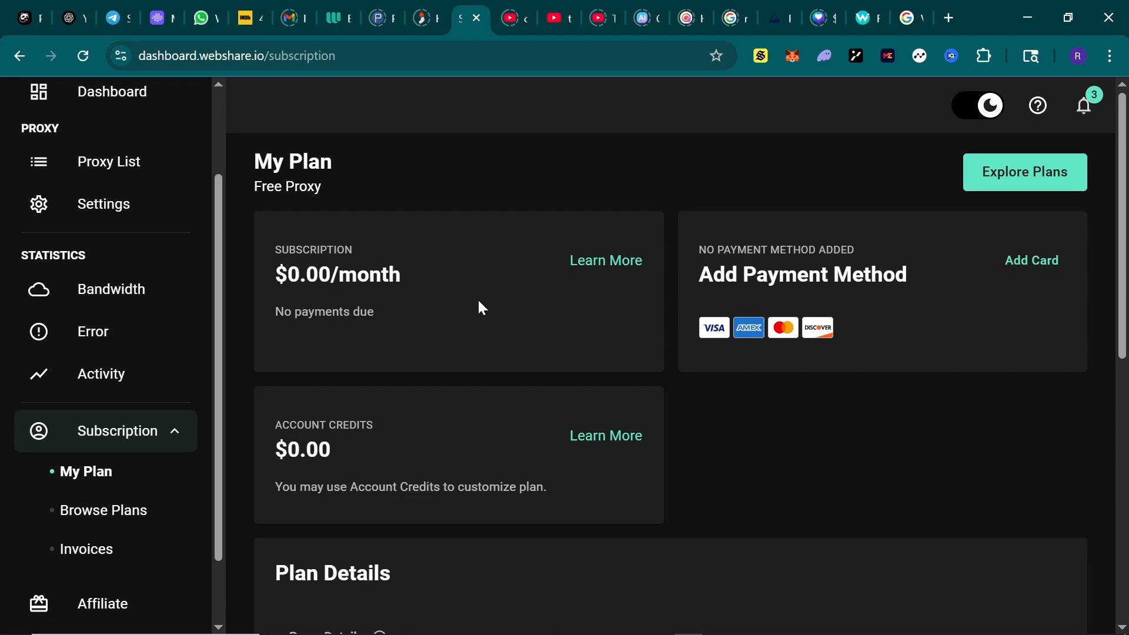
{"action": "mouse_move", "coordinate": [613, 393]}
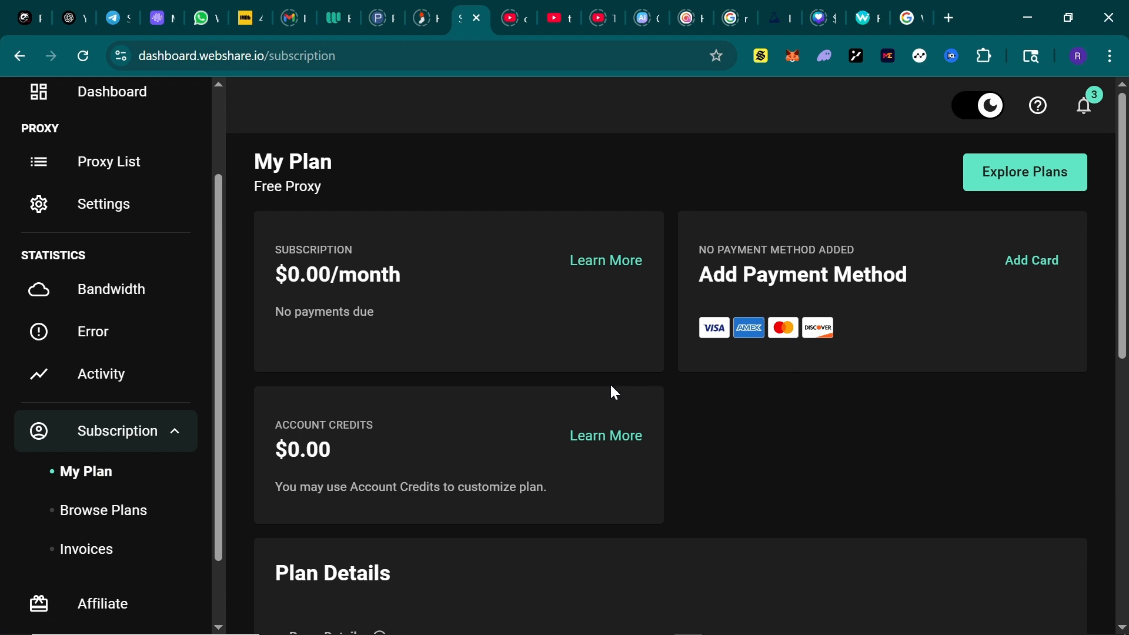
{"action": "mouse_move", "coordinate": [781, 382]}
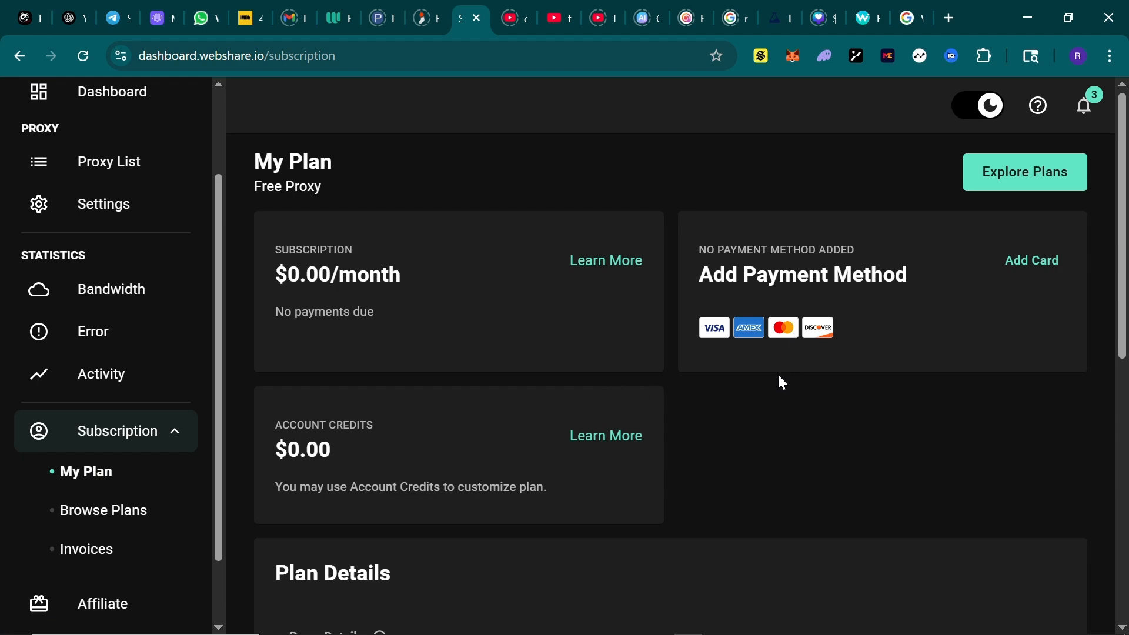
{"action": "left_click", "coordinate": [910, 18]}
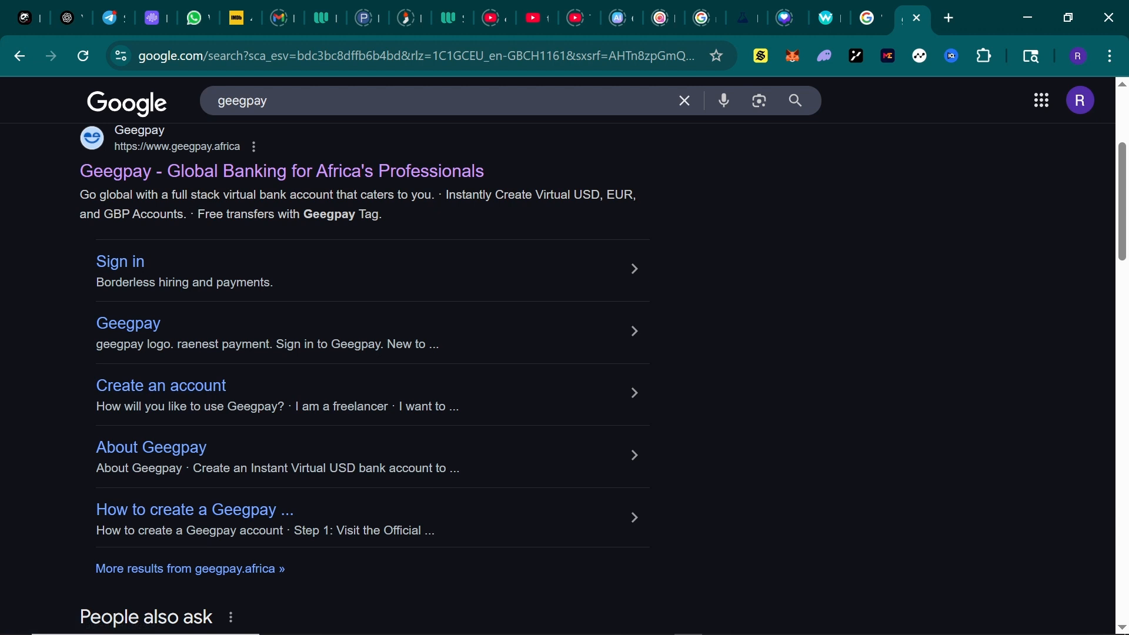
{"action": "mouse_move", "coordinate": [274, 176]}
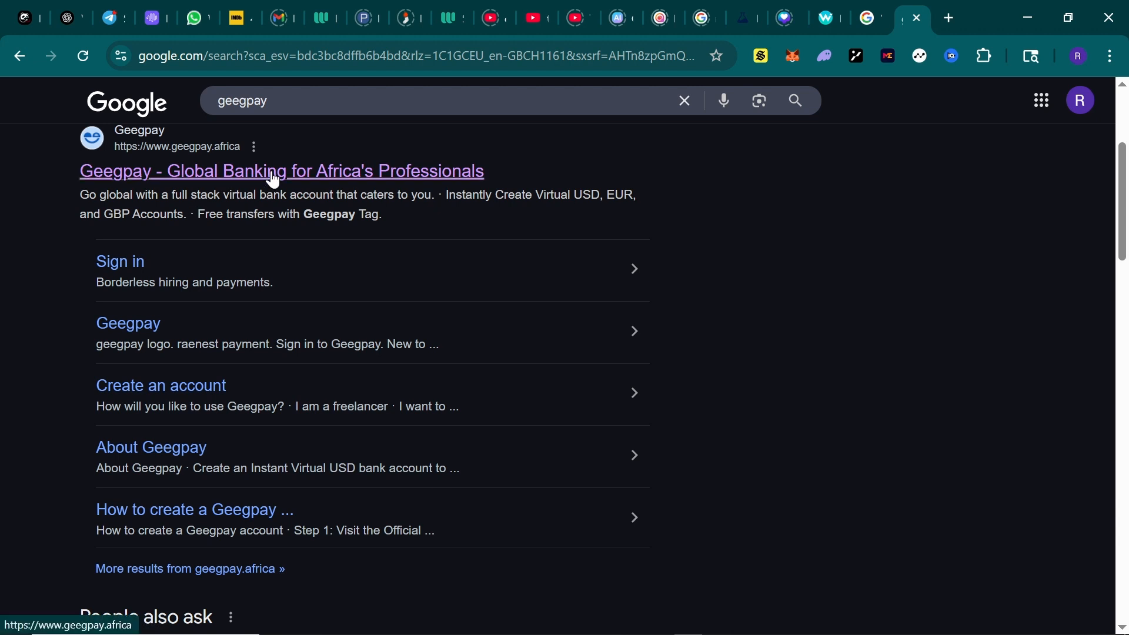
{"action": "mouse_move", "coordinate": [264, 180]}
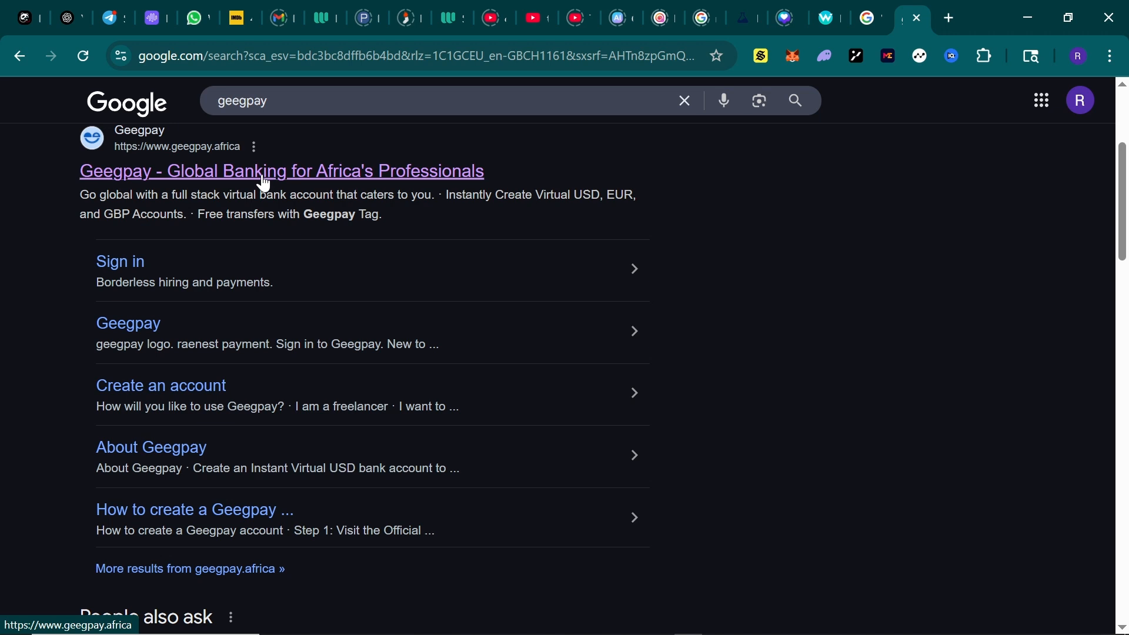
{"action": "left_click", "coordinate": [281, 171]}
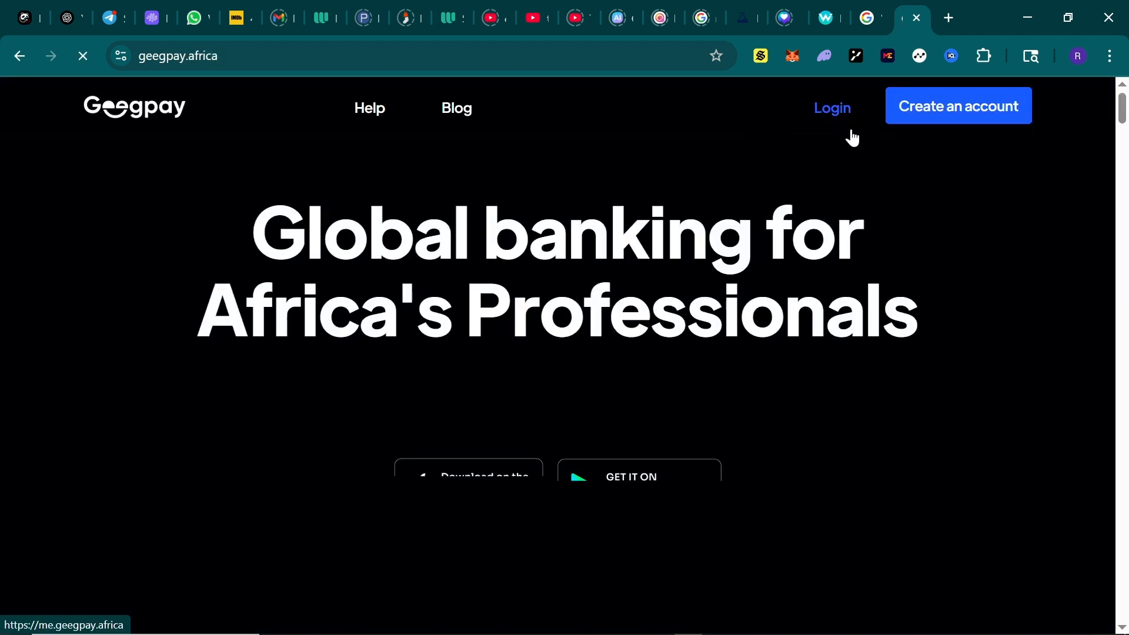
{"action": "mouse_move", "coordinate": [870, 18]}
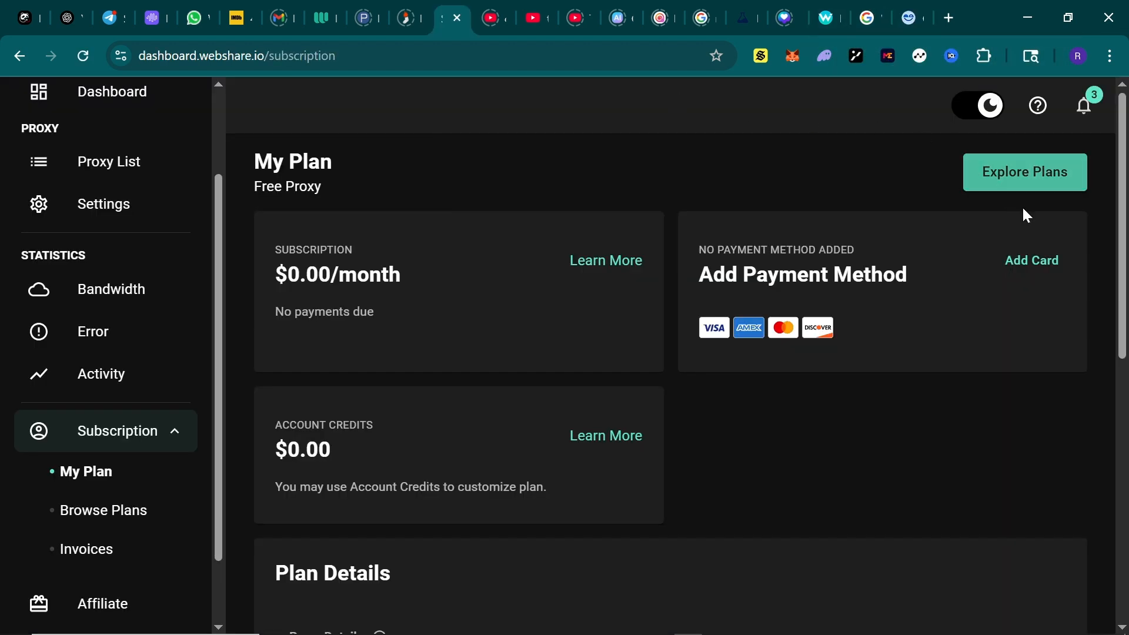
{"action": "mouse_move", "coordinate": [1032, 260]}
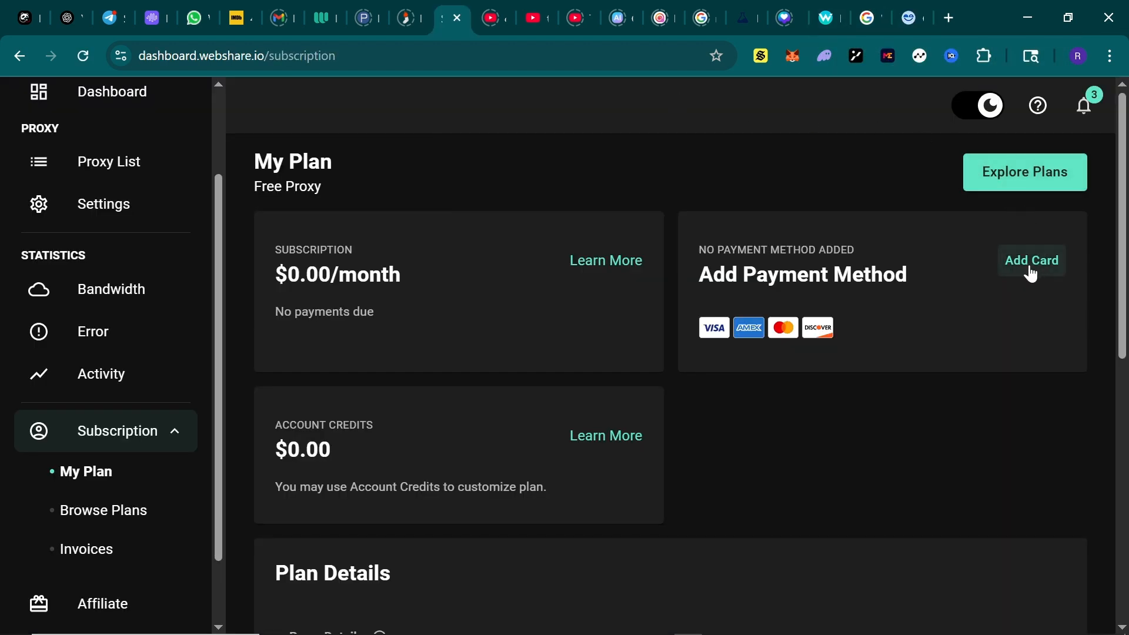
{"action": "mouse_move", "coordinate": [505, 468]}
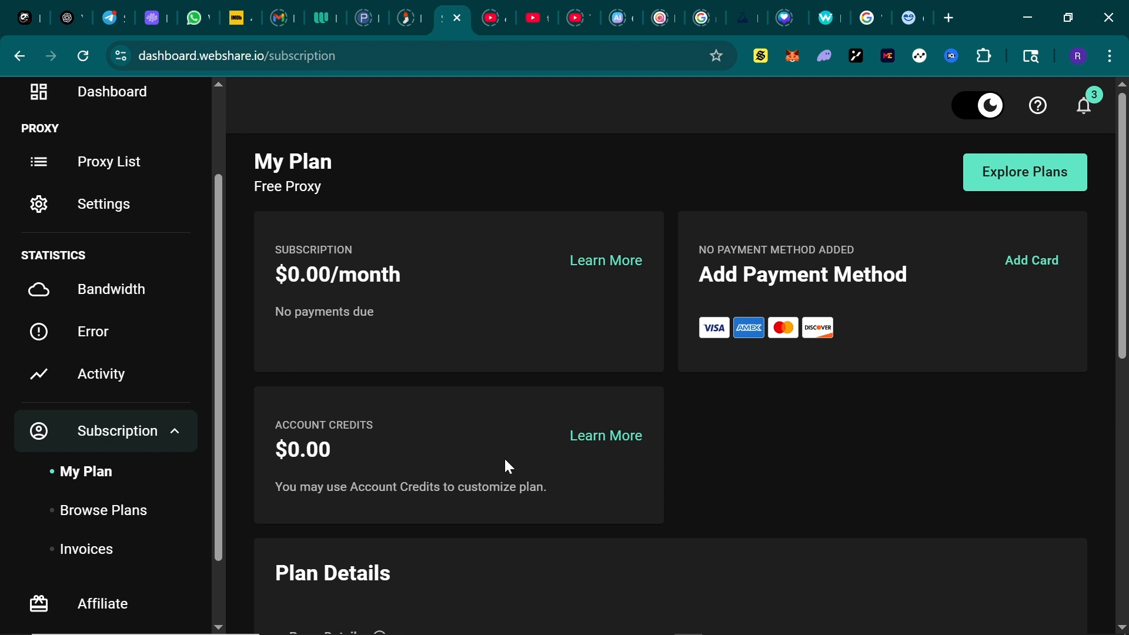
{"action": "mouse_move", "coordinate": [3, 452]}
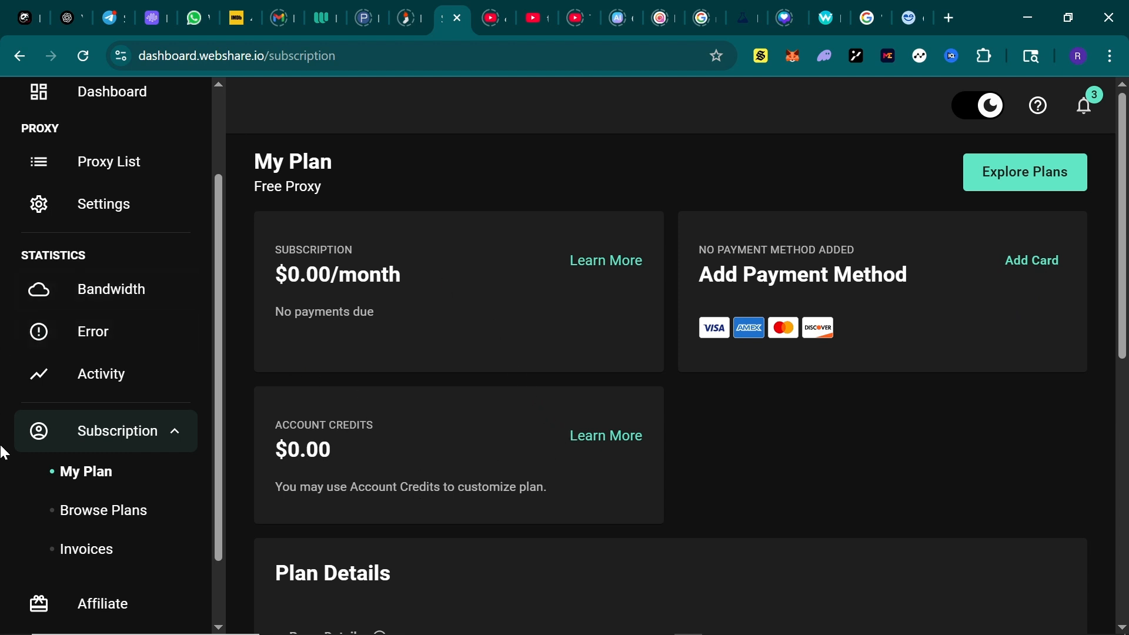
{"action": "mouse_move", "coordinate": [85, 472]}
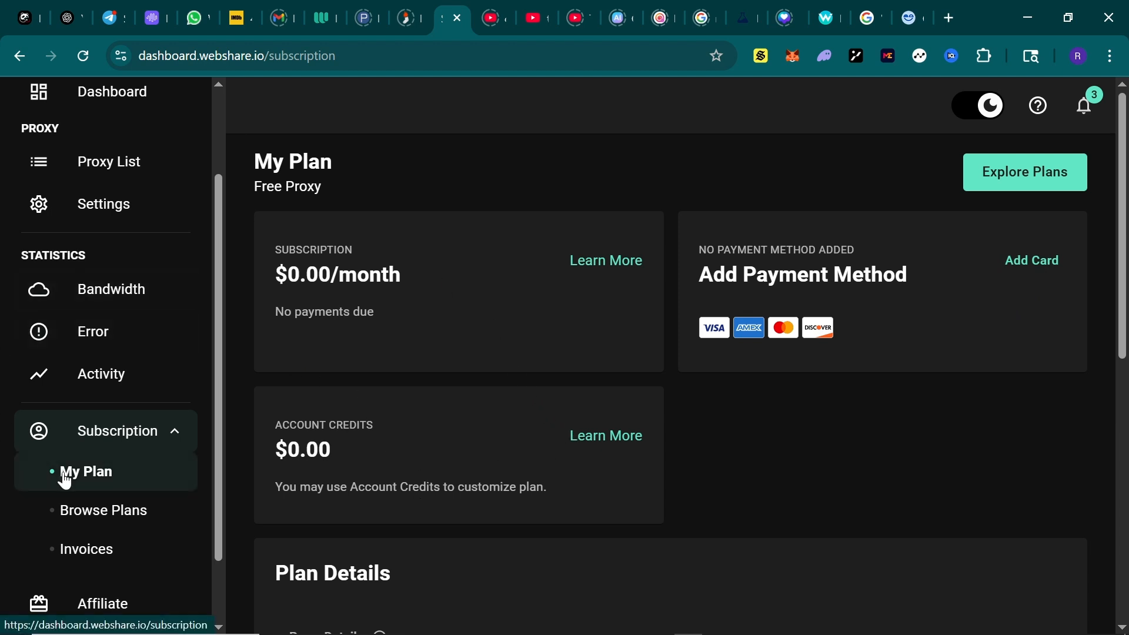
{"action": "mouse_move", "coordinate": [103, 509]}
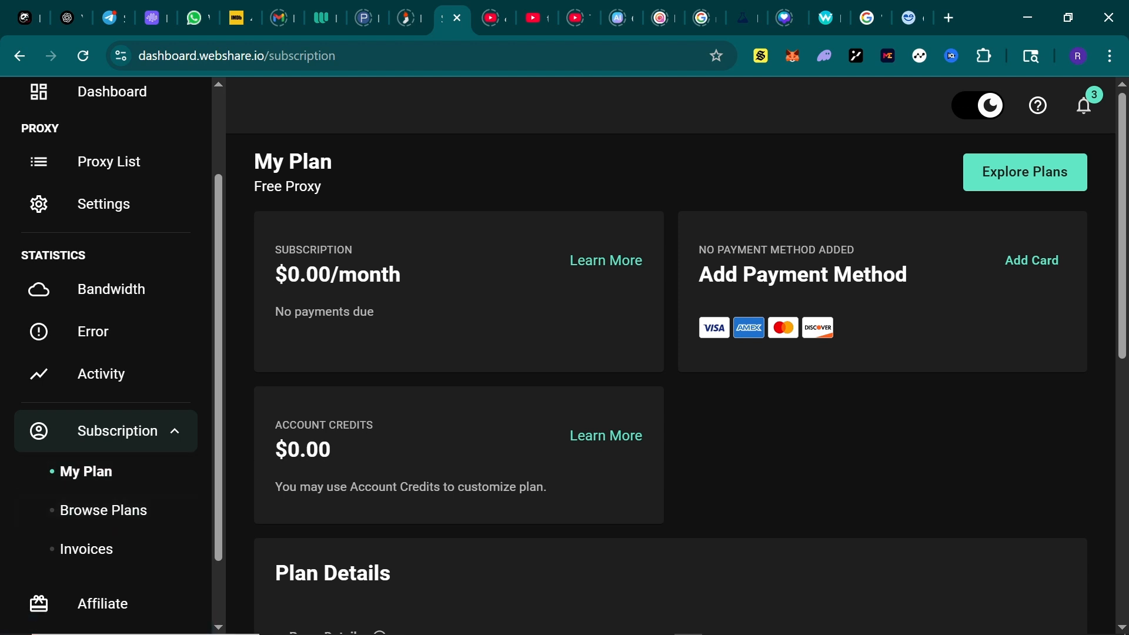
{"action": "mouse_move", "coordinate": [366, 439]}
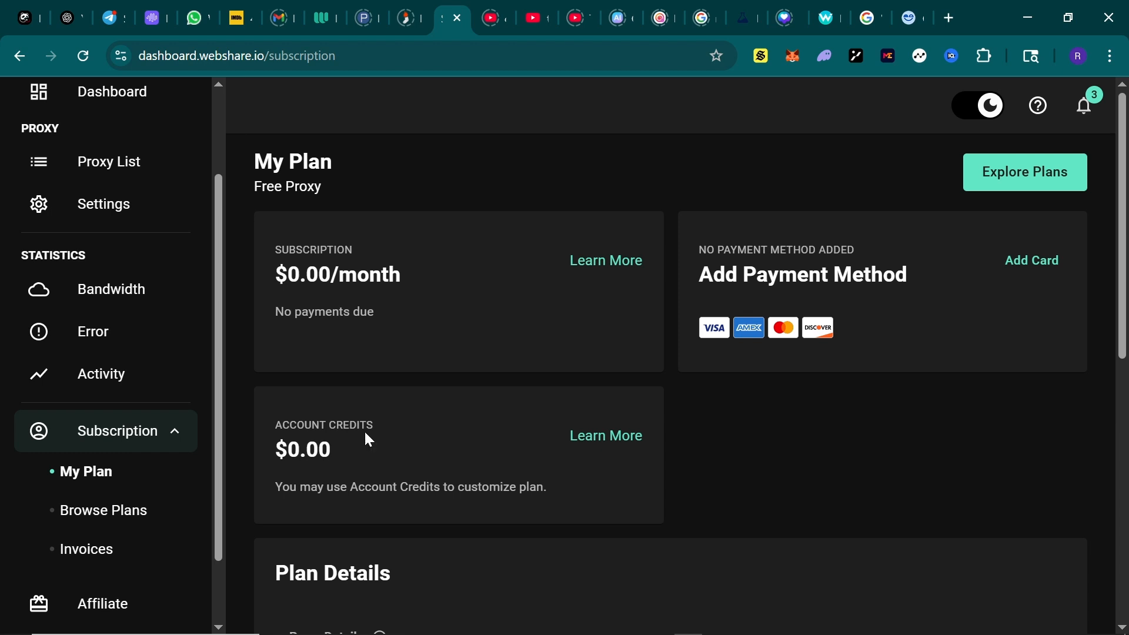
{"action": "mouse_move", "coordinate": [702, 623]}
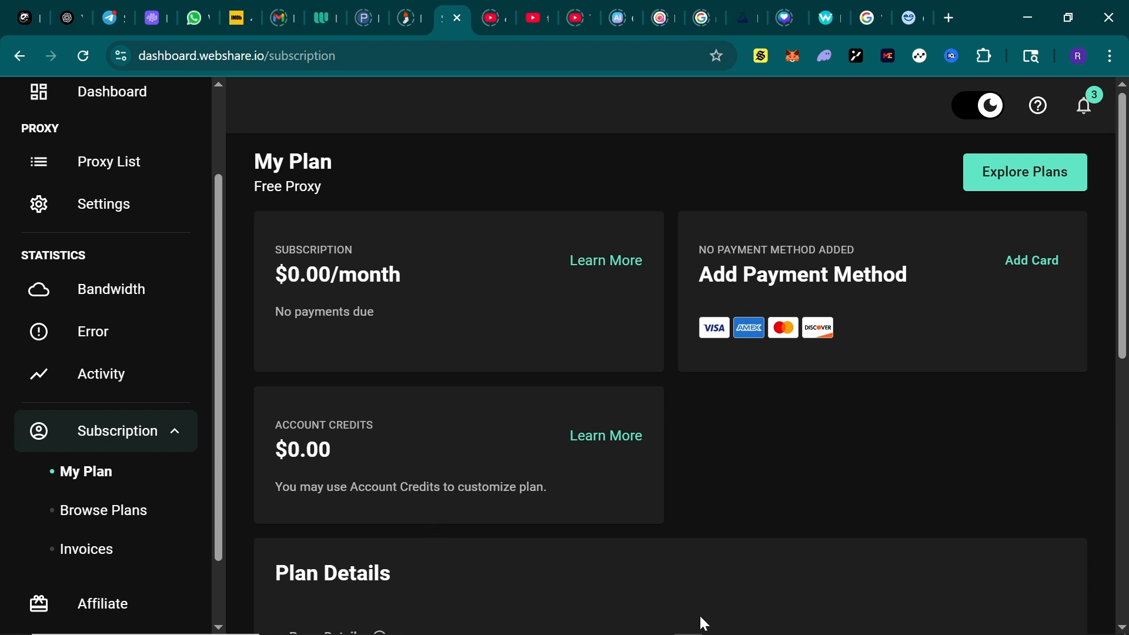